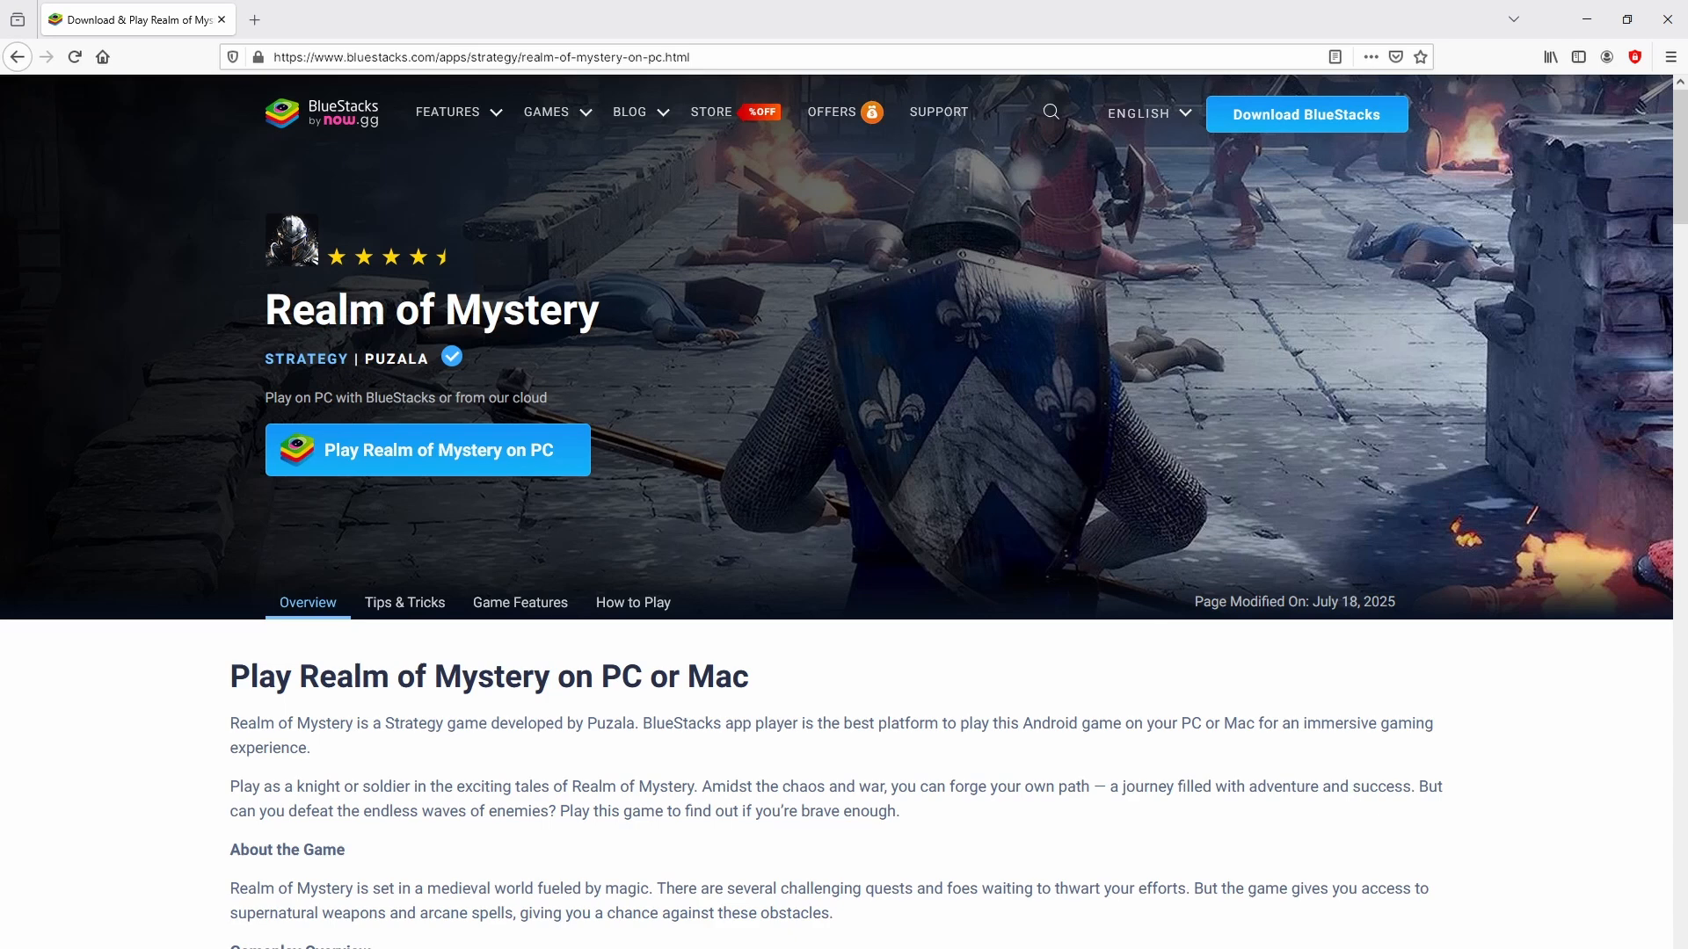
Review the Realm of Mystery page's features and bring its Tips & Tricks articles into view.
{"action": "scroll", "scroll_direction": "down", "scroll_amount": 3}
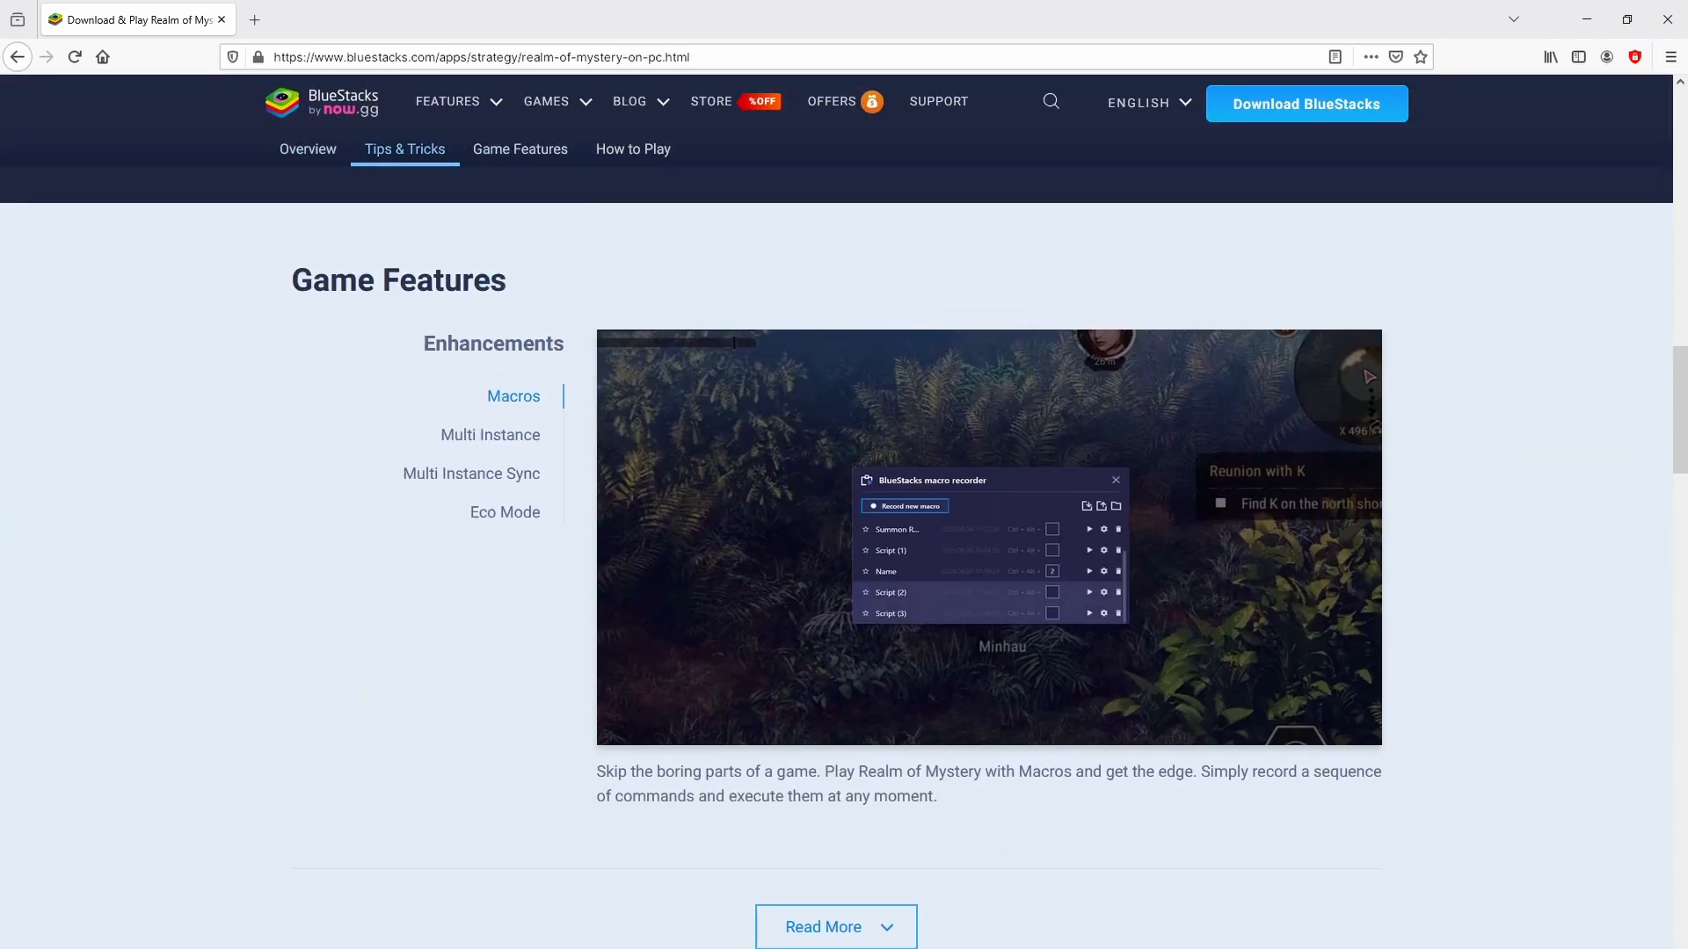
{"action": "left_click", "coordinate": [488, 435]}
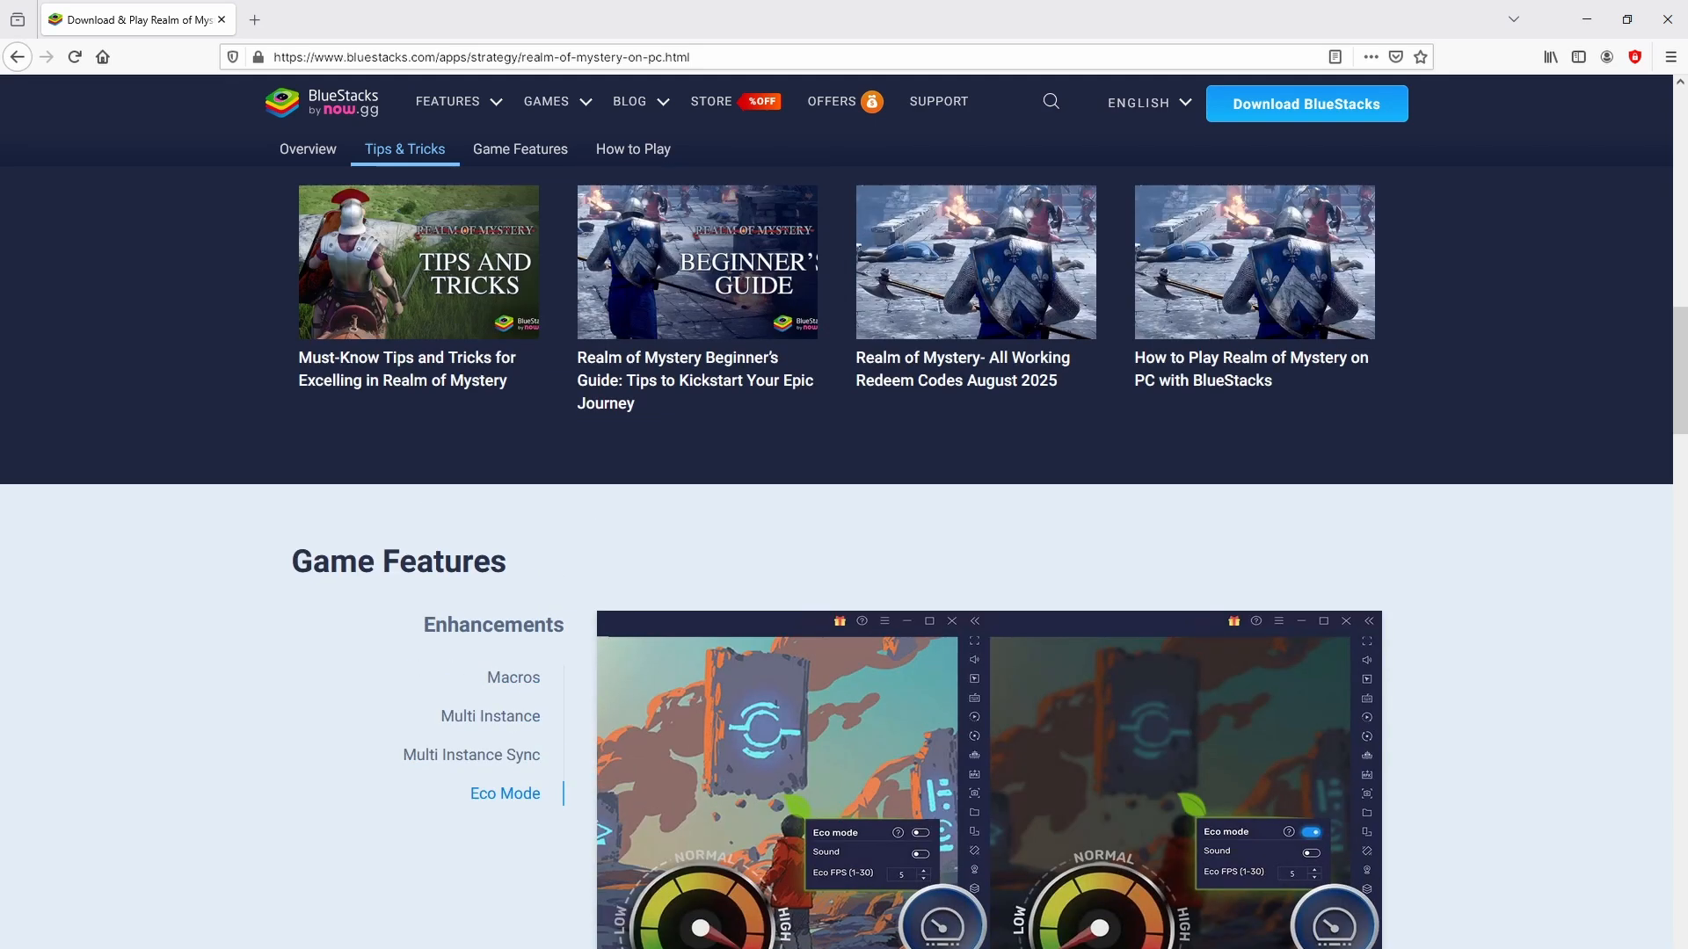
{"action": "scroll", "scroll_direction": "up", "scroll_amount": 3}
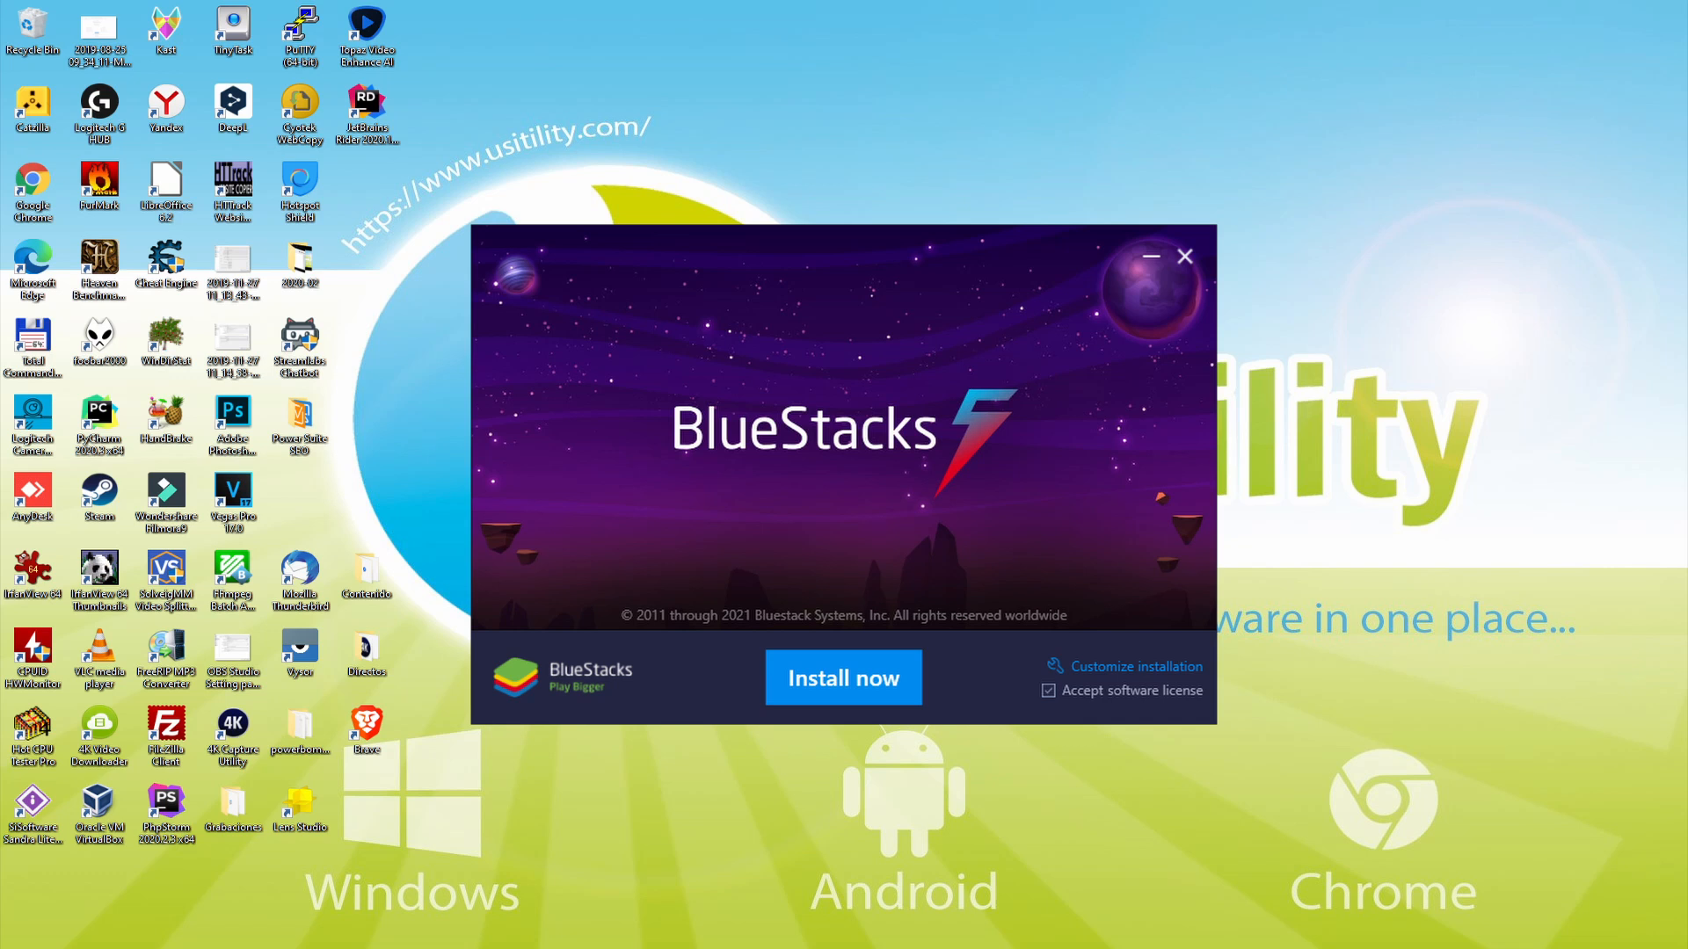
Reveal the customization screen showing data path C:\ProgramData\BlueStacks_nxt, 6120 MB needed, 47252 MB free.
{"action": "left_click", "coordinate": [844, 679]}
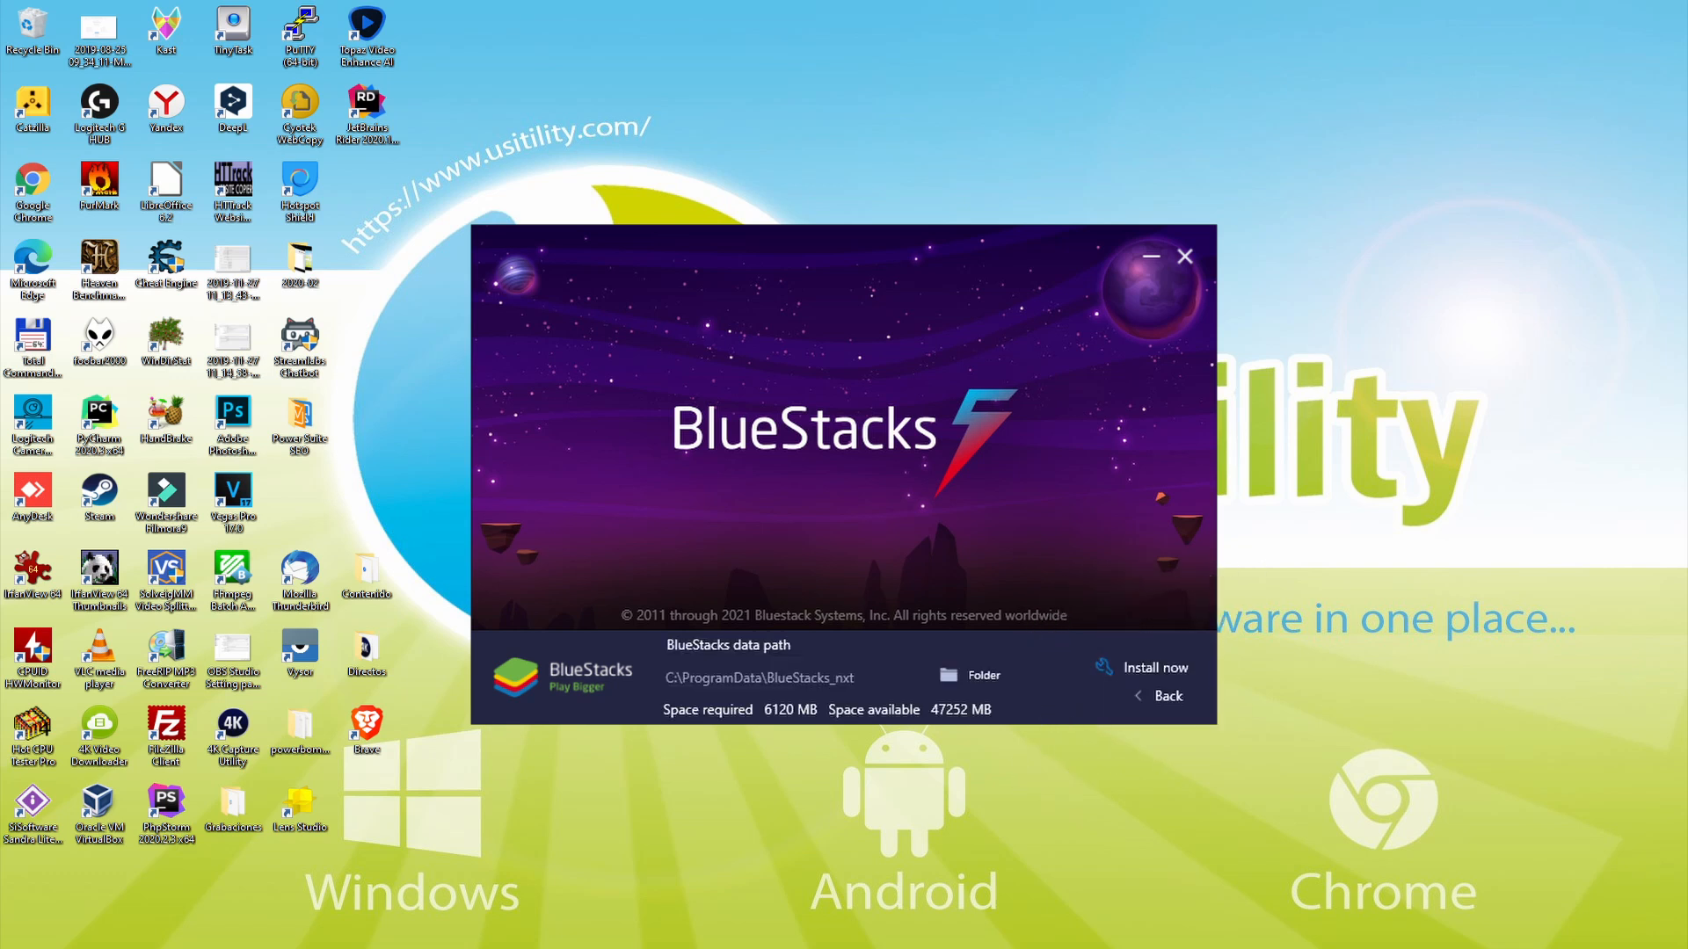
{"action": "left_click", "coordinate": [763, 678]}
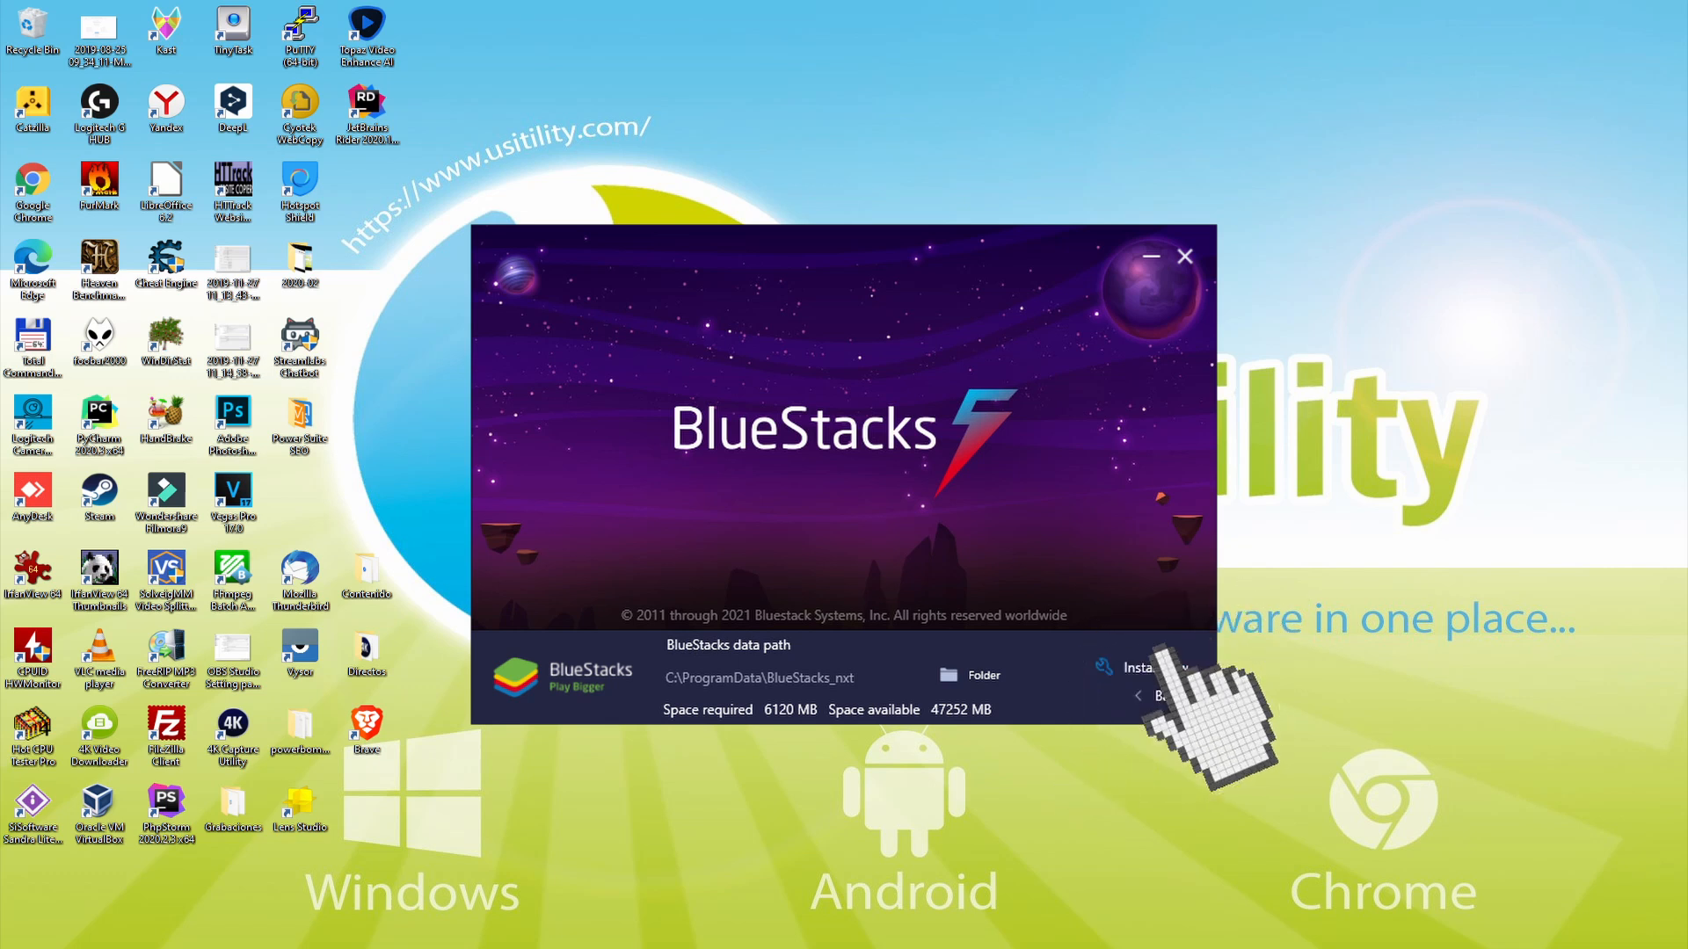
Install BlueStacks and let App Player 1 launch to its home screen.
{"action": "left_click", "coordinate": [1143, 669]}
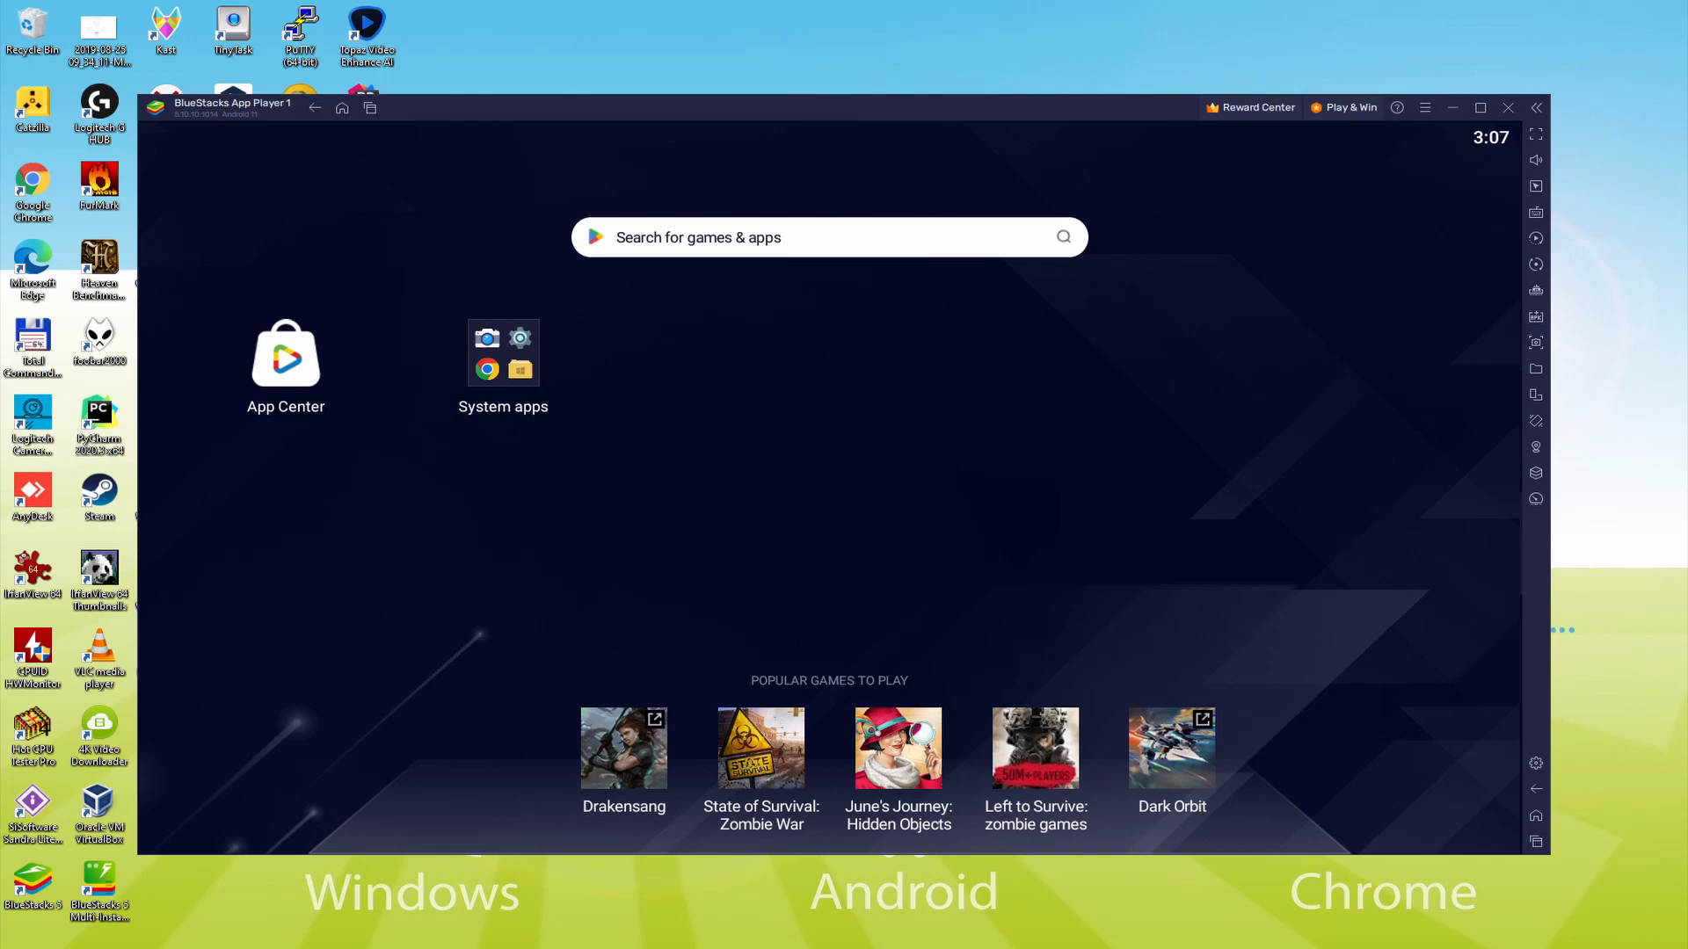
Launch Google Play from System apps and reach the Google sign-in form.
{"action": "left_click", "coordinate": [502, 354]}
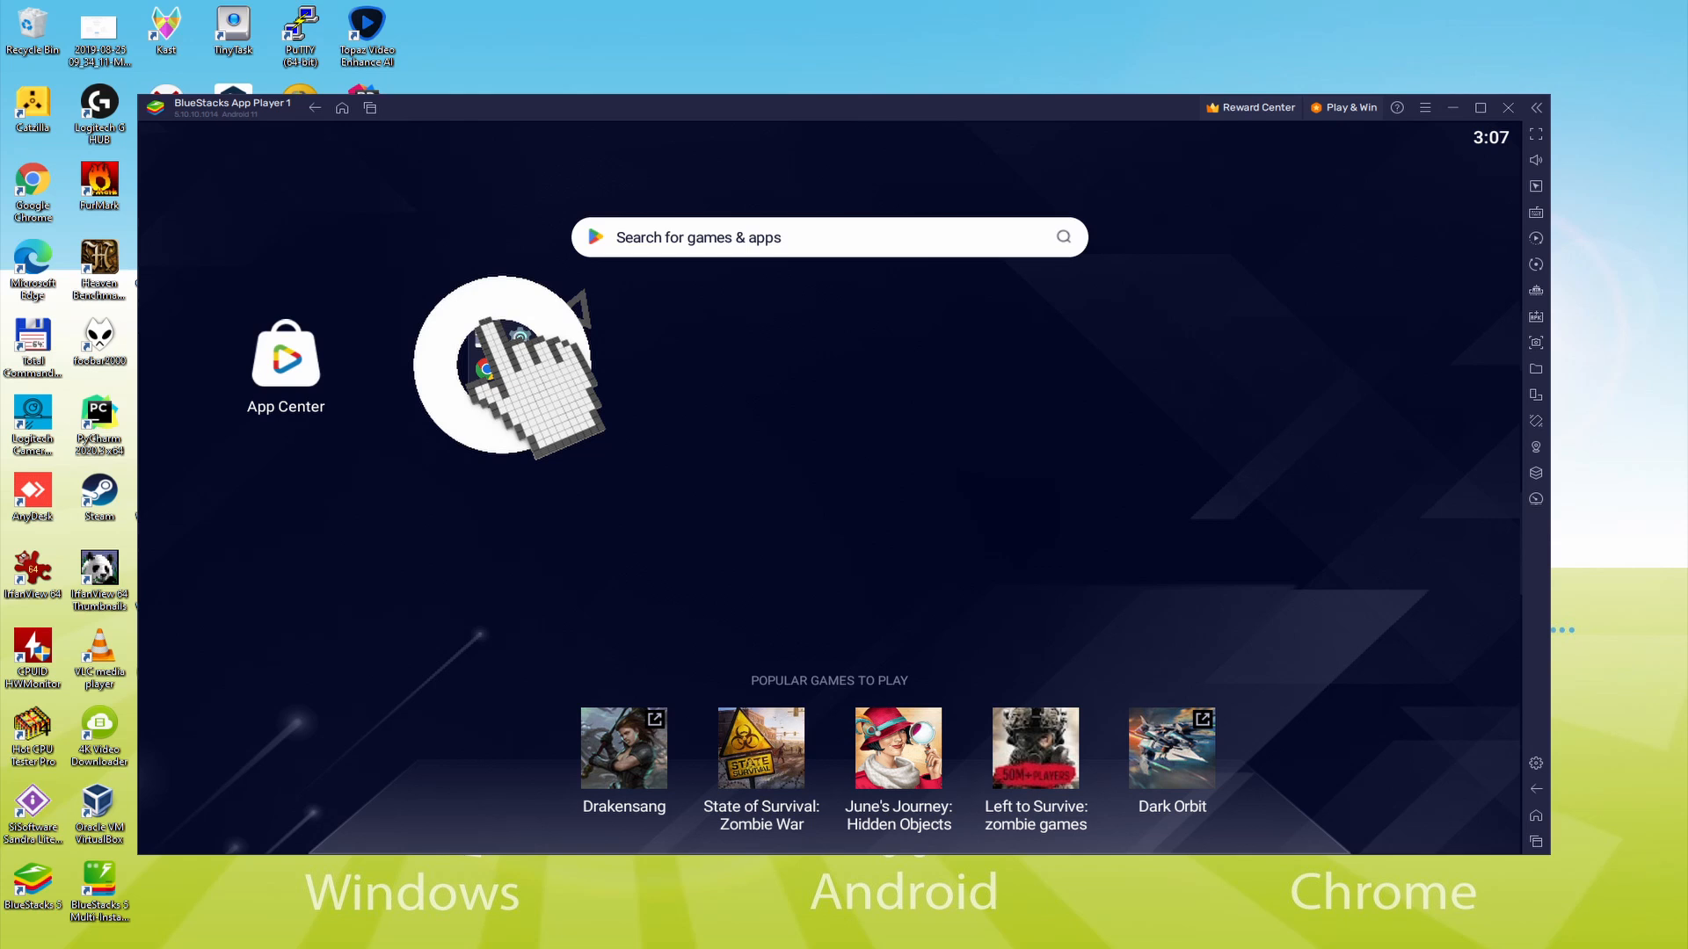
{"action": "left_click", "coordinate": [503, 353]}
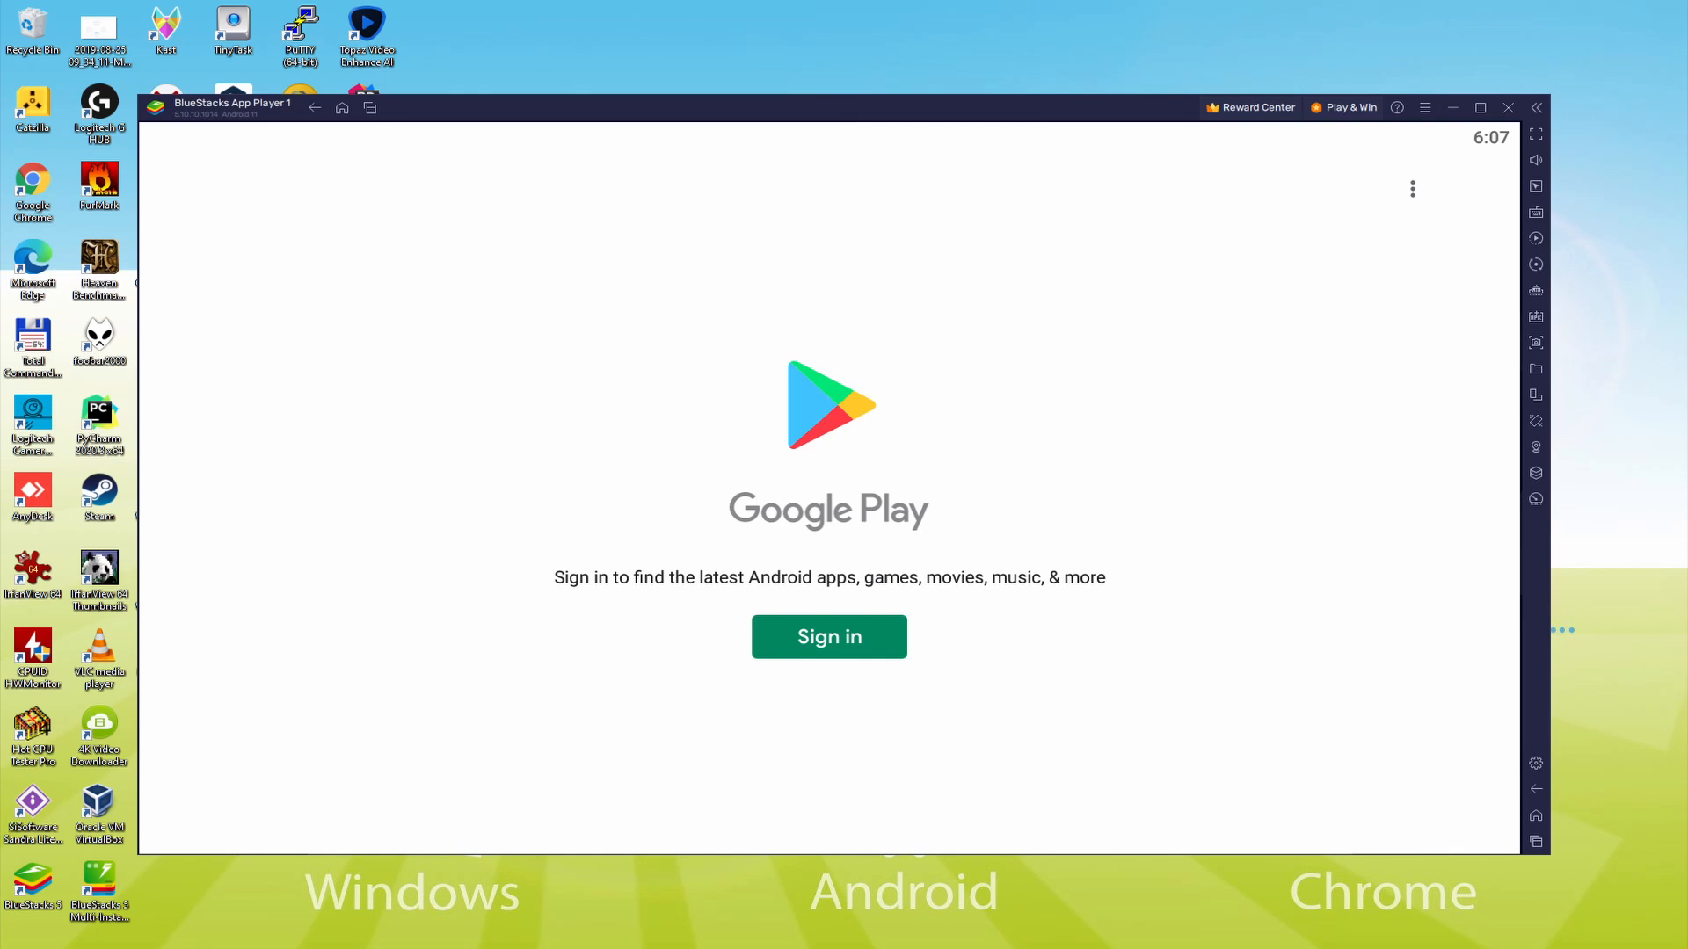
{"action": "left_click", "coordinate": [830, 636]}
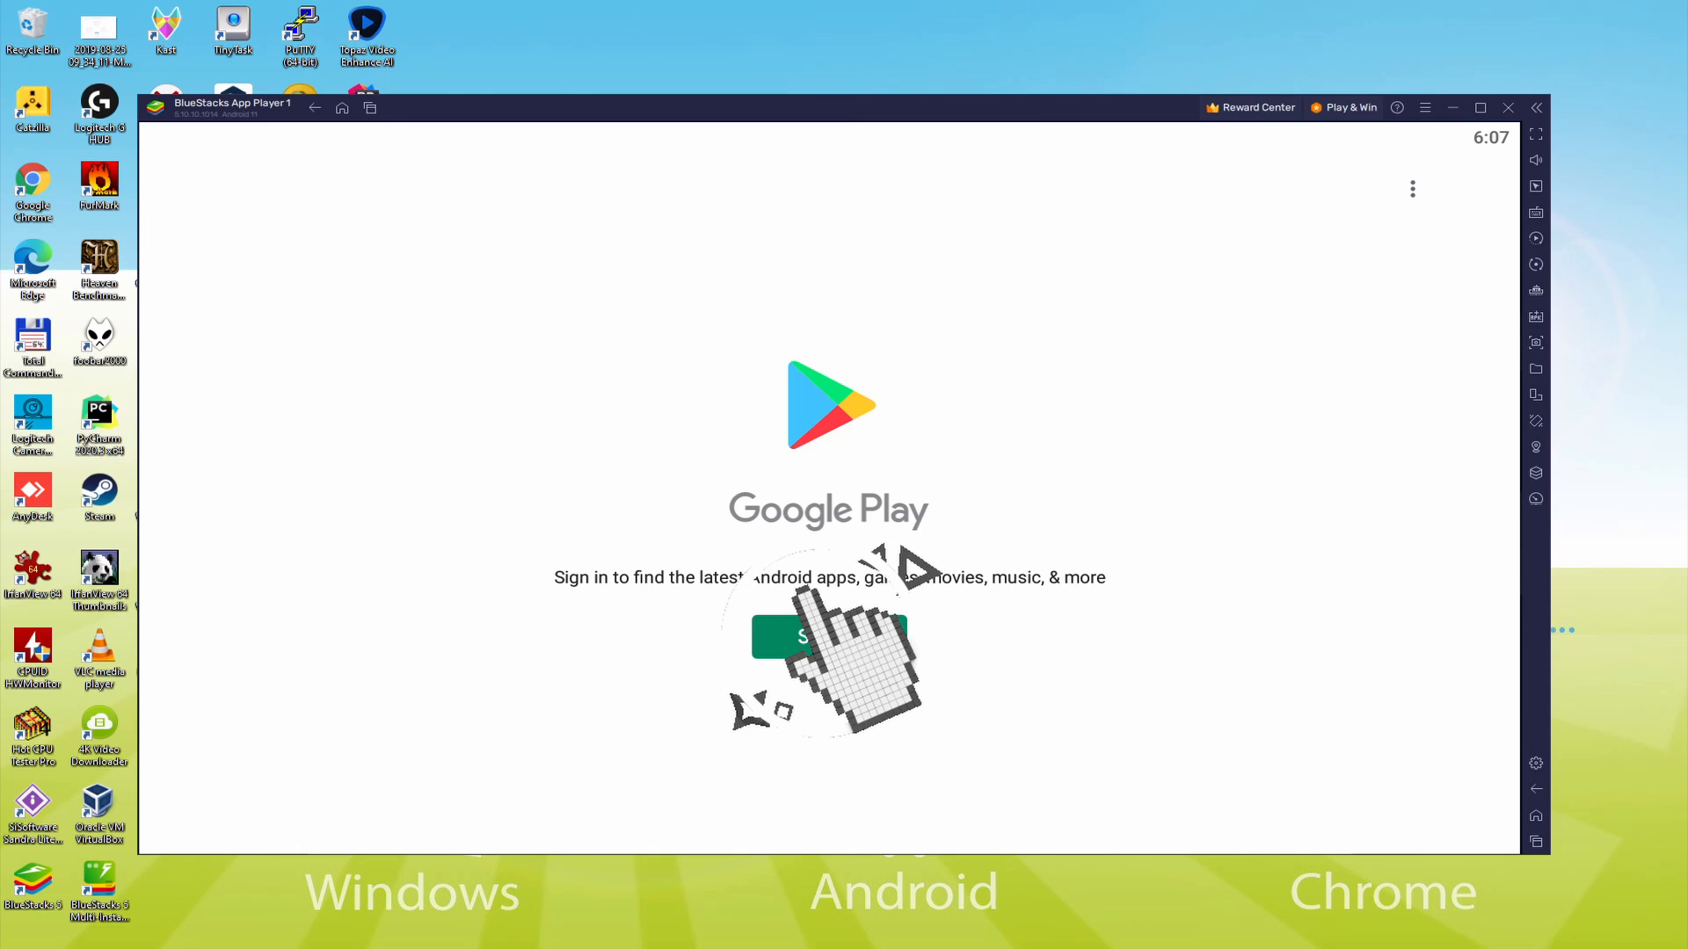
{"action": "left_click", "coordinate": [811, 643]}
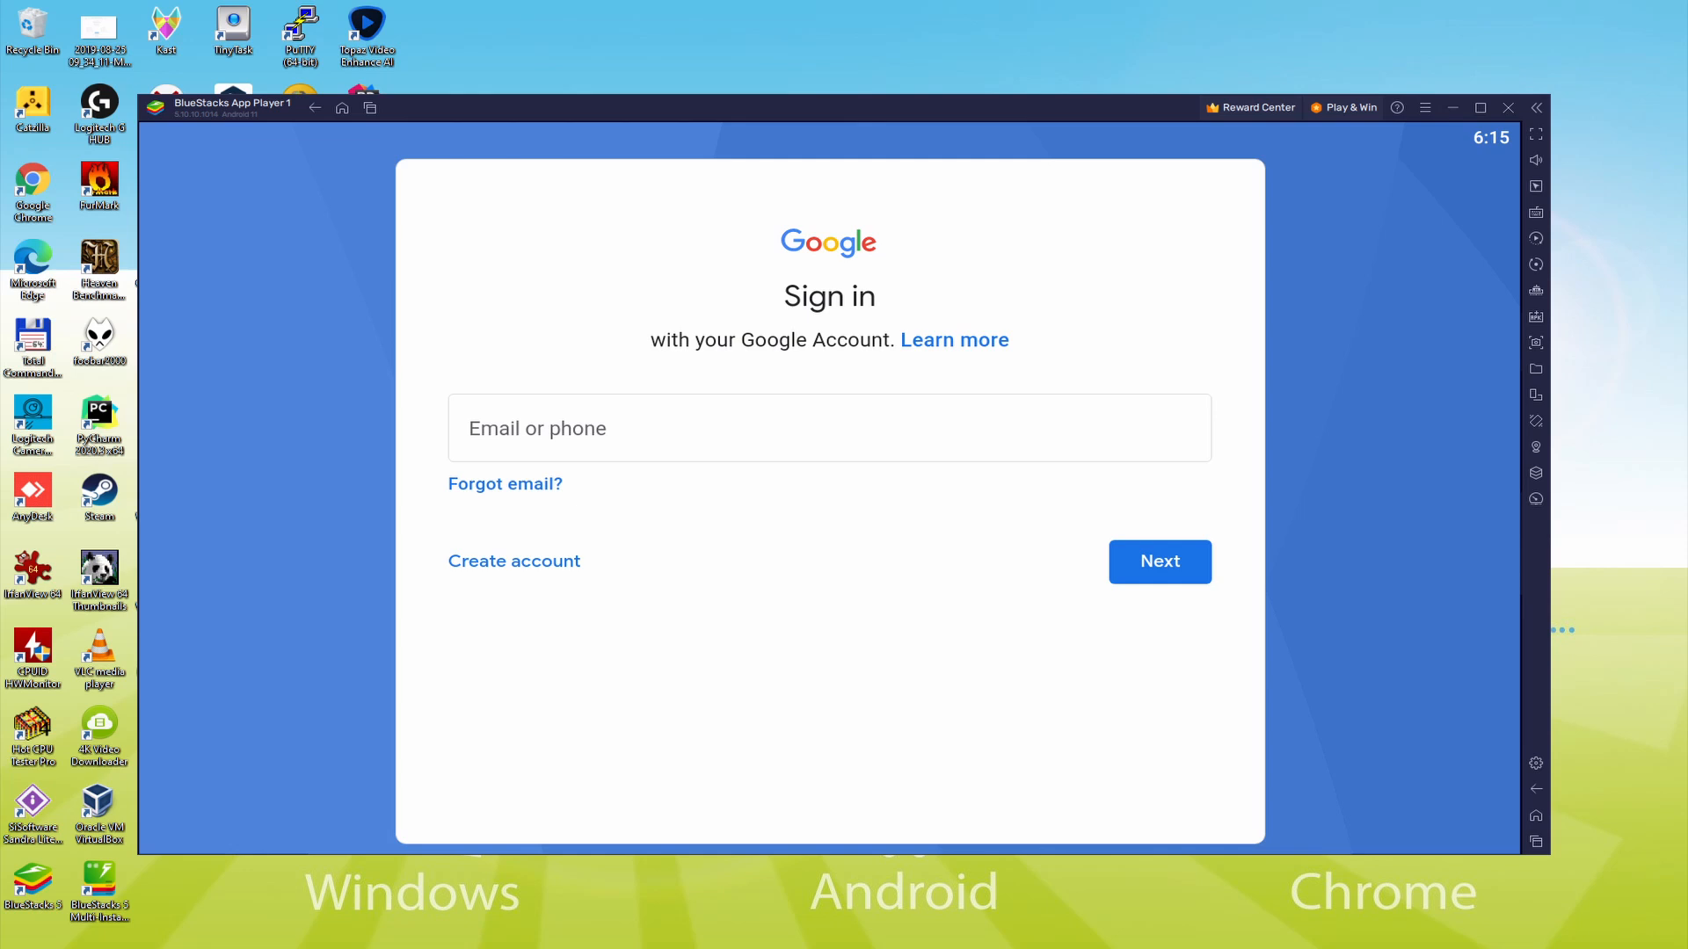
Sign in to the Google account, agree to the terms, switch off Google Drive backup and accept.
{"action": "left_click", "coordinate": [1160, 563]}
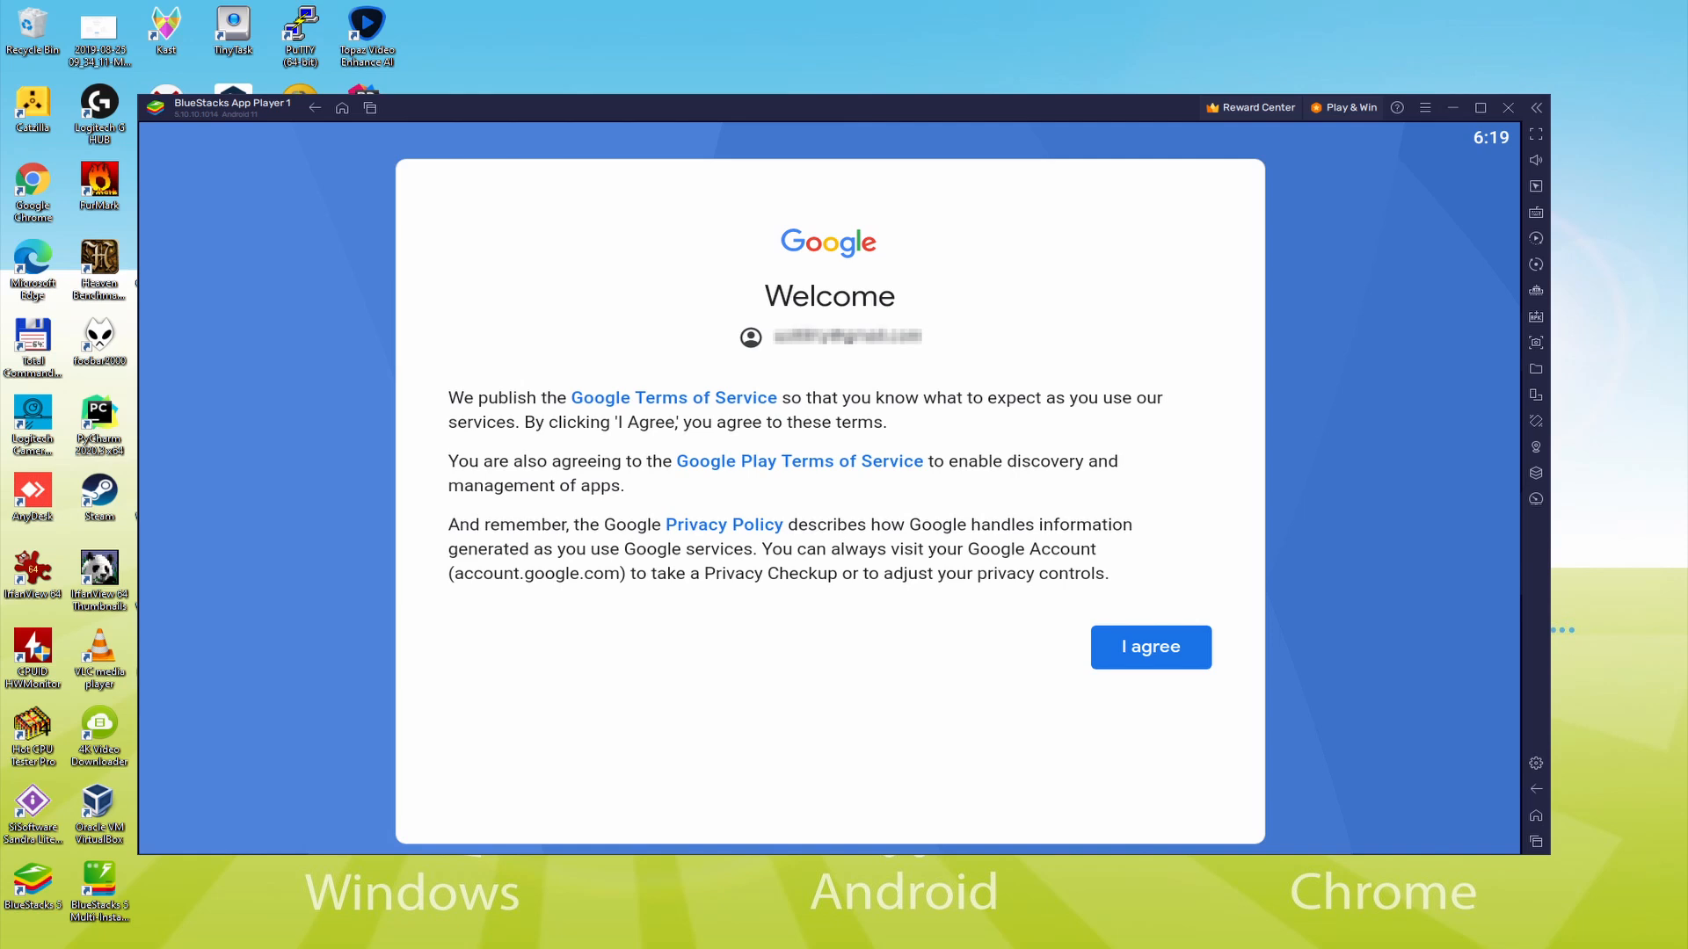
{"action": "left_click", "coordinate": [1150, 647]}
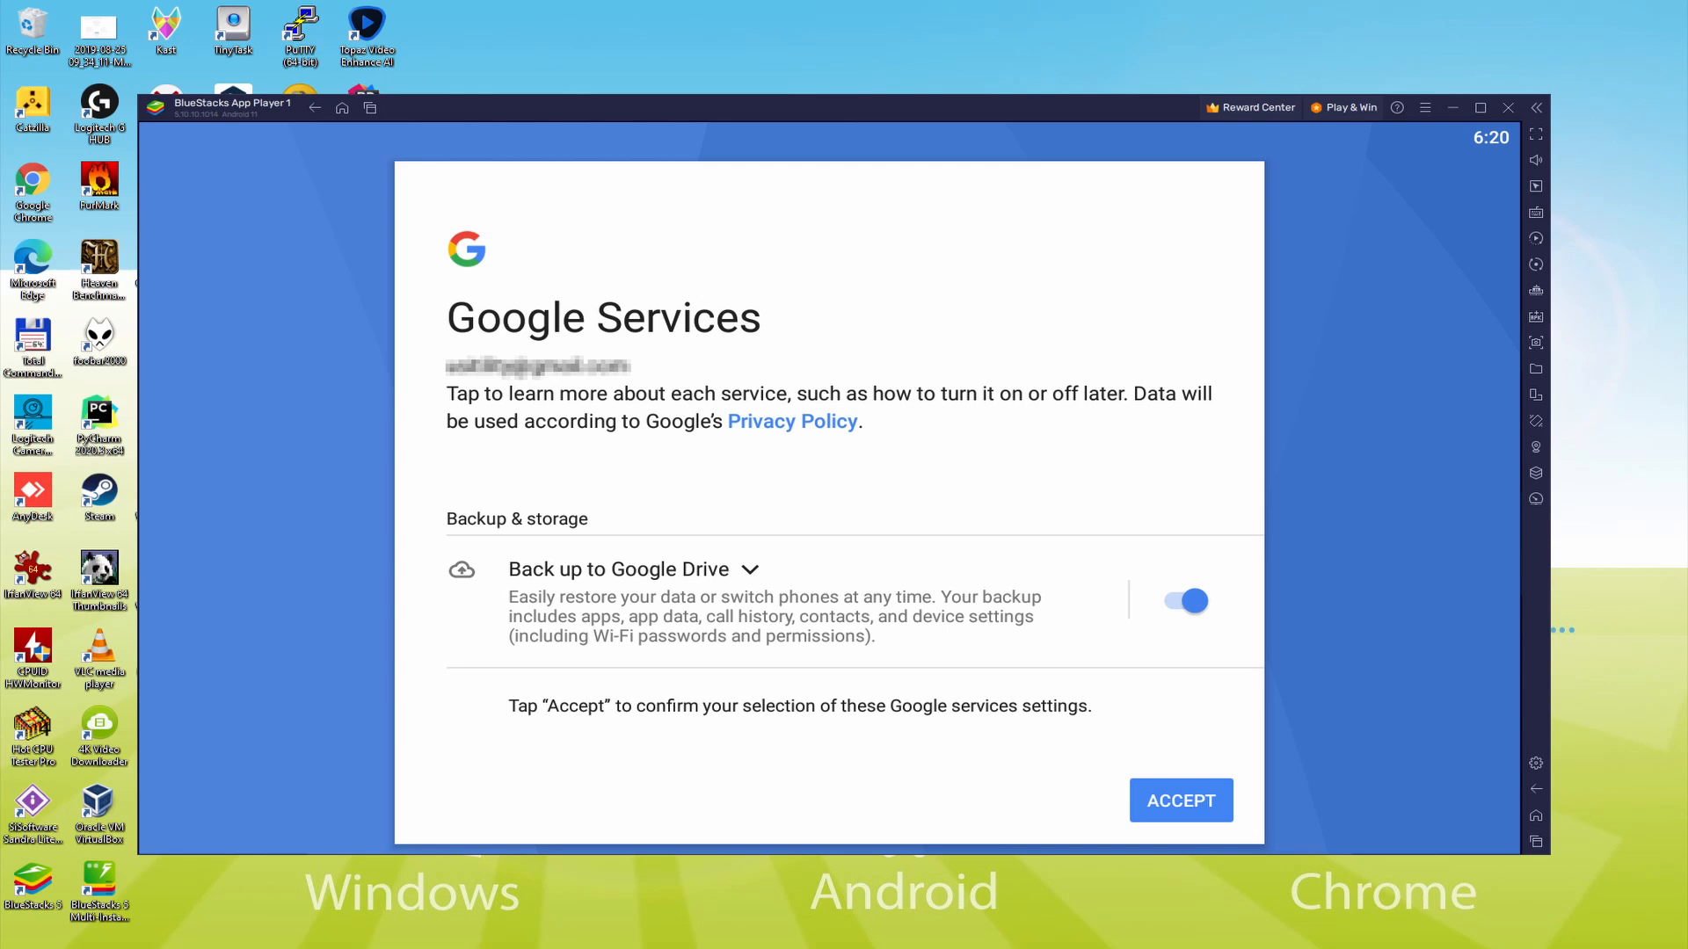
{"action": "left_click", "coordinate": [1177, 601]}
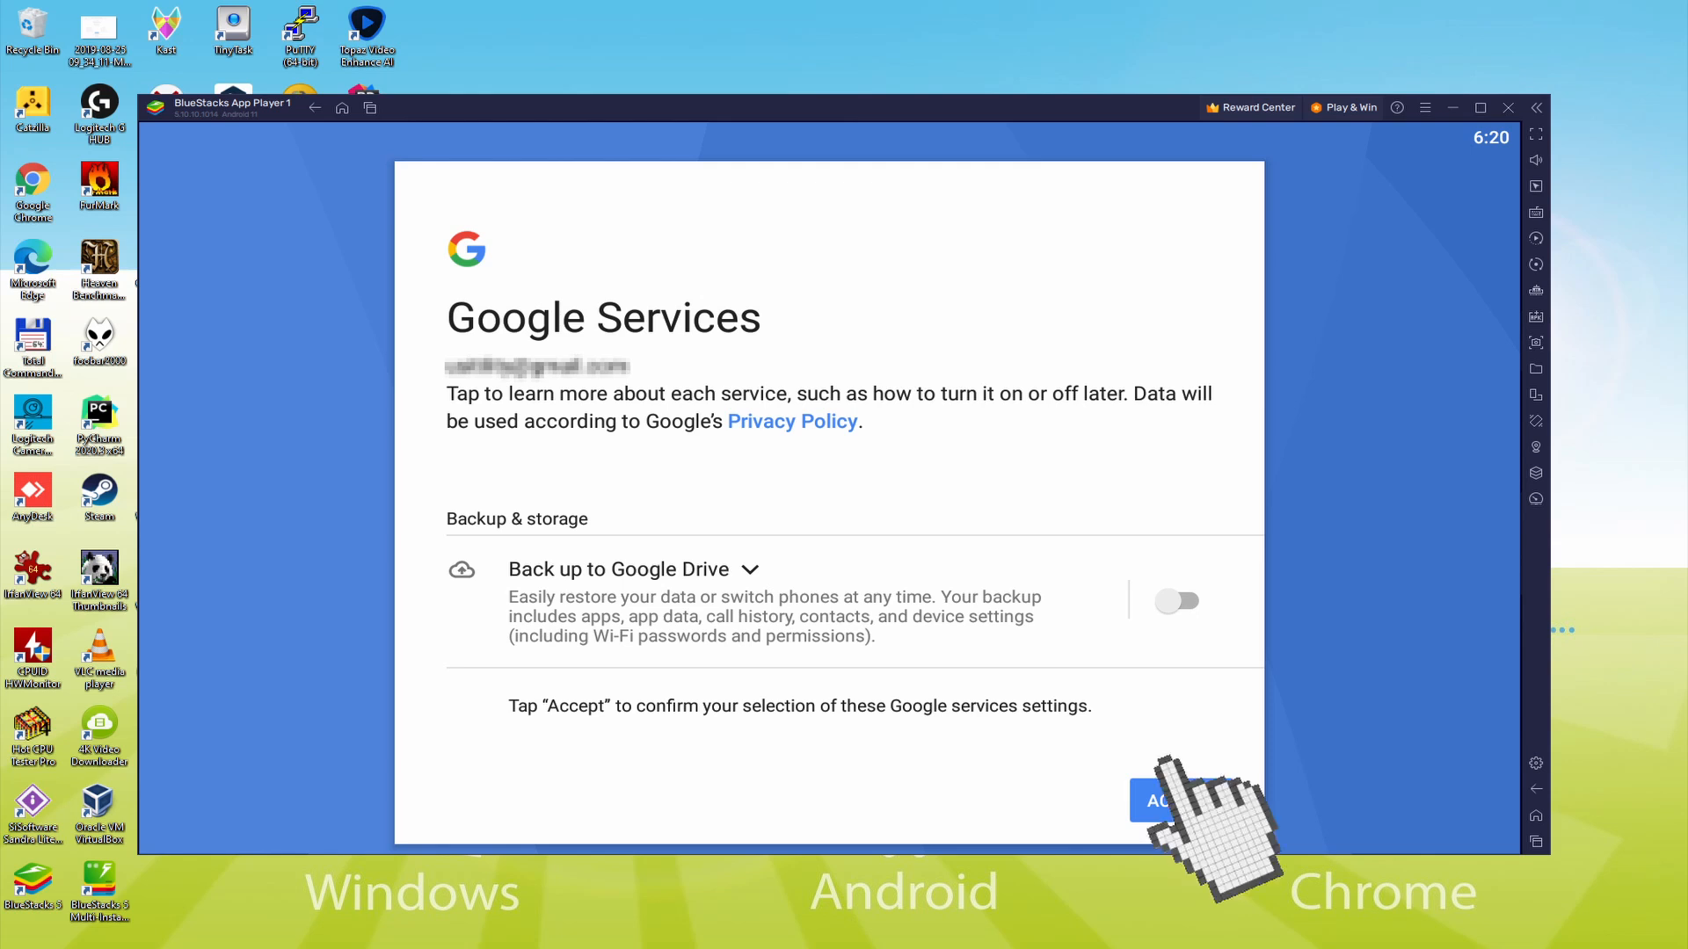
{"action": "left_click", "coordinate": [1157, 802]}
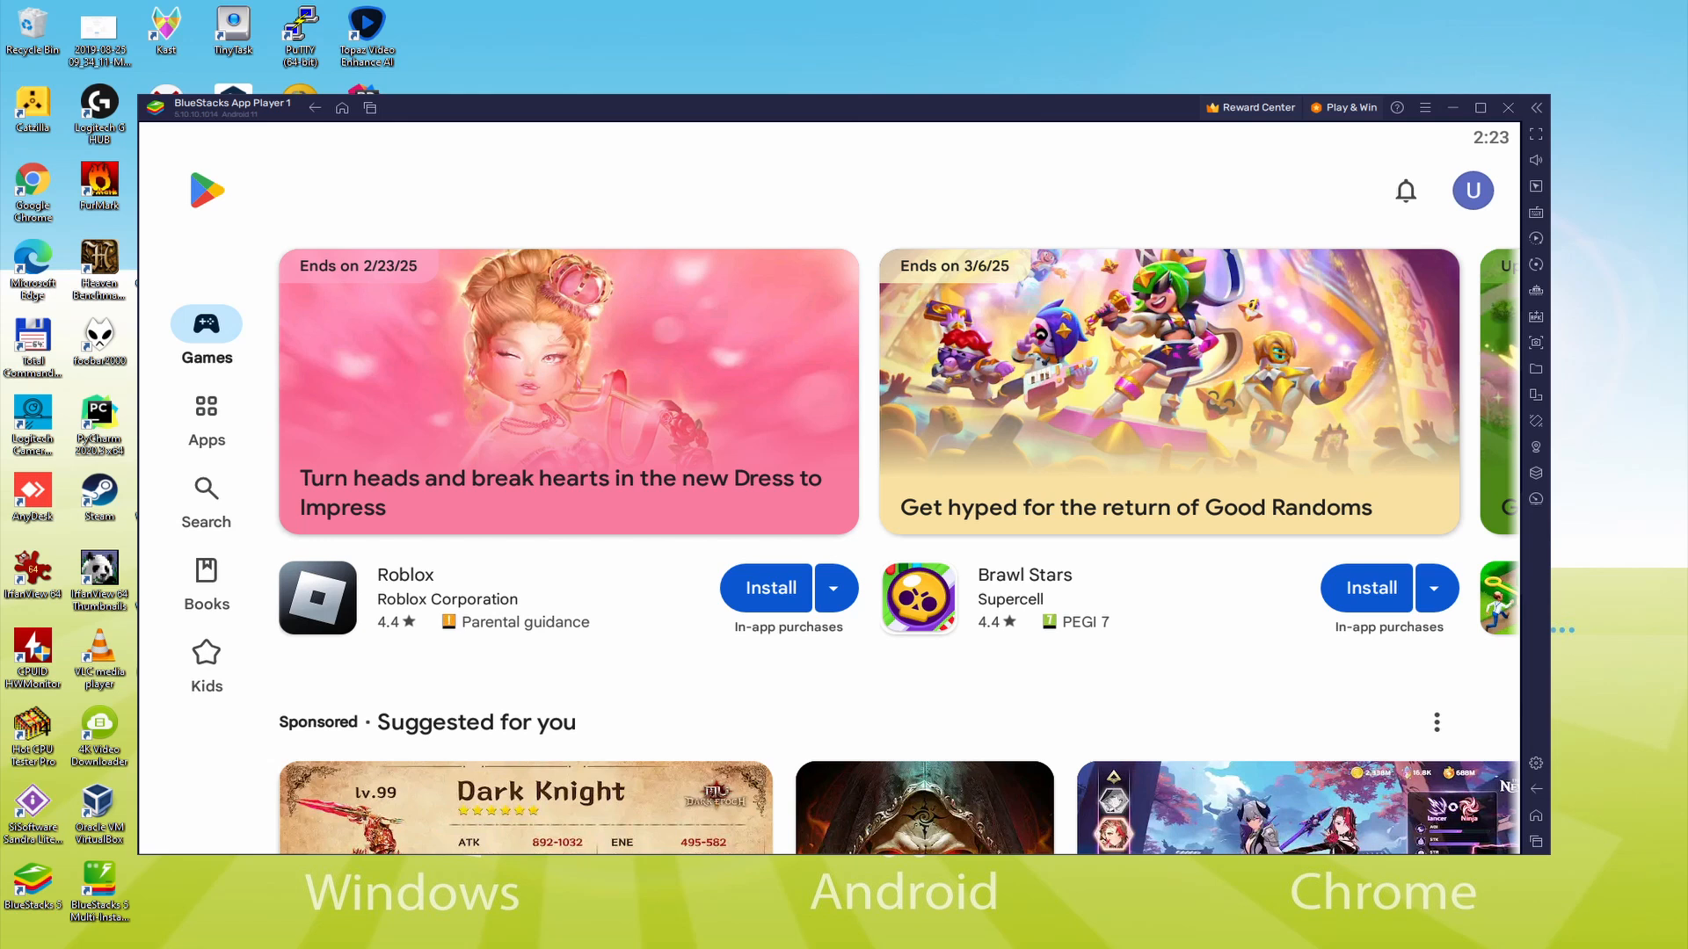
Search Google Play for Realm of Mystery and reach Puzala's game listing.
{"action": "left_click", "coordinate": [341, 109]}
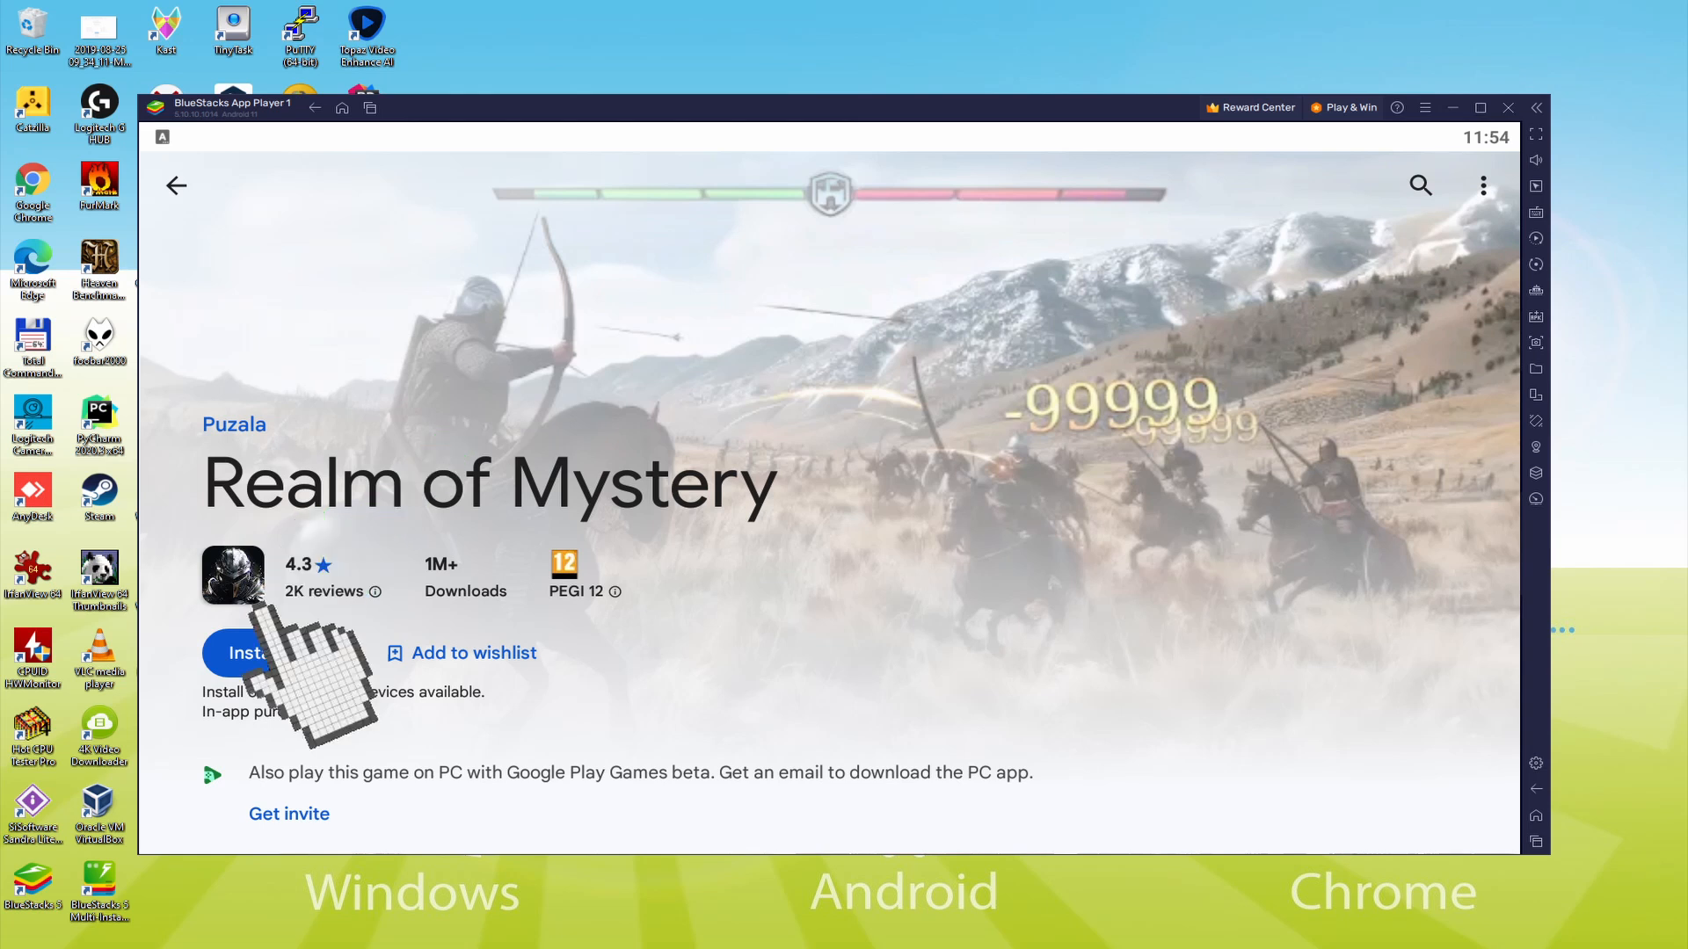
Install Realm of Mystery and launch it to the fog-covered snowy opening map.
{"action": "left_click", "coordinate": [246, 653]}
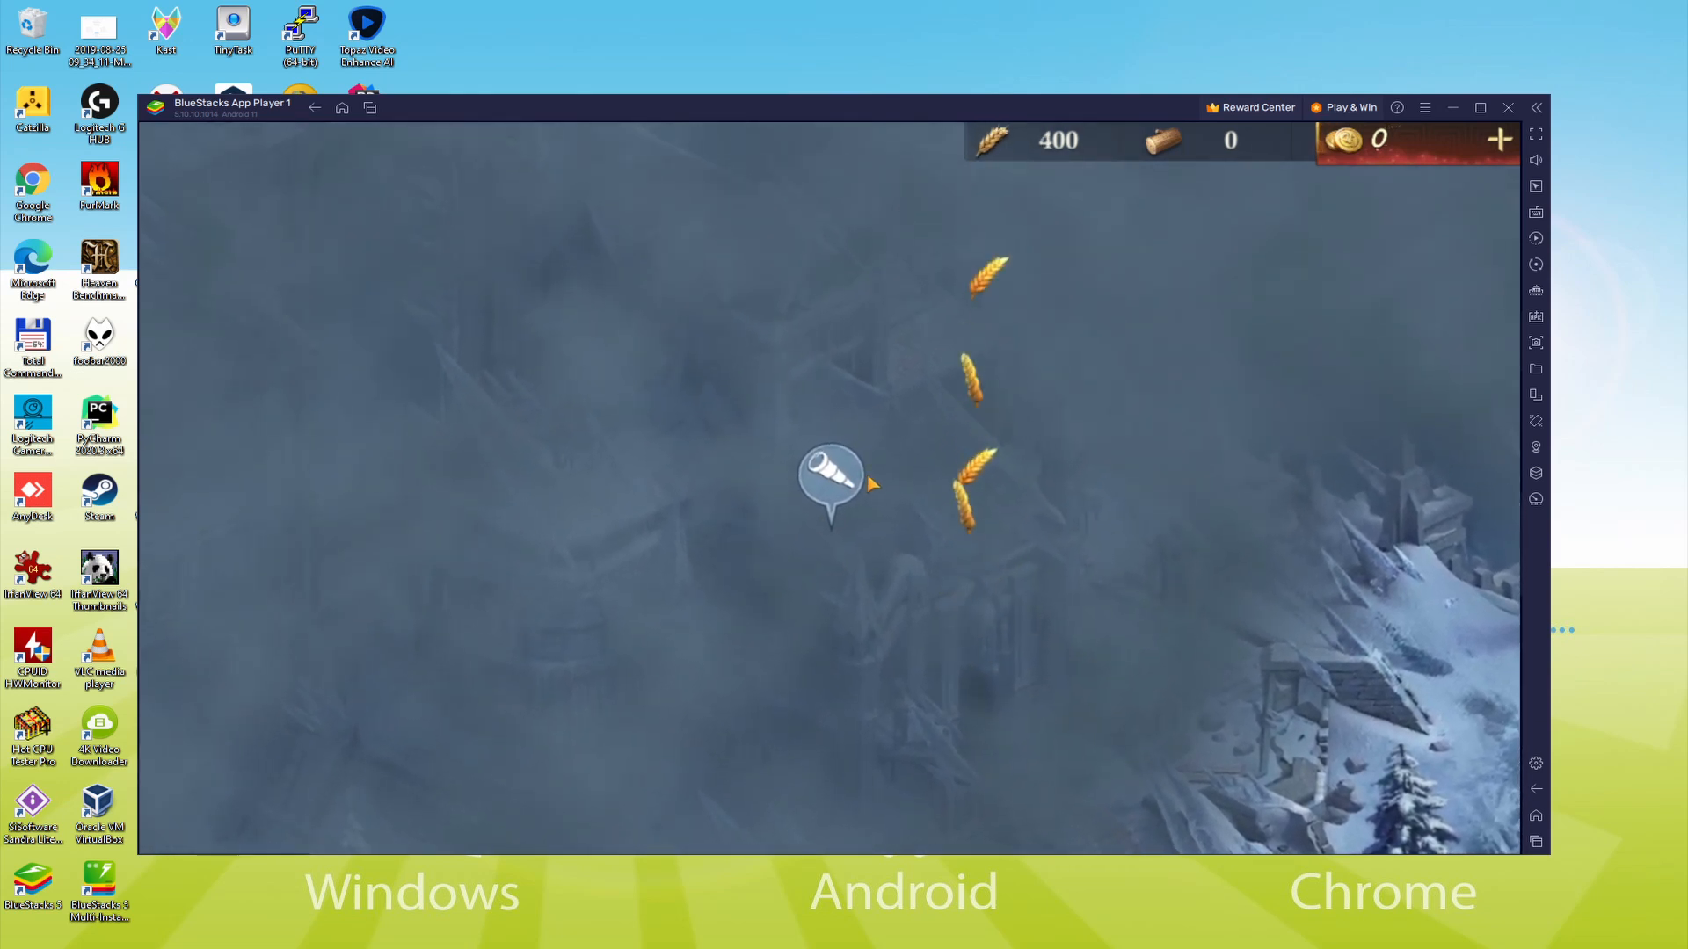
Advance the intro on the city map and start the first battle up to the Lv.4 skill choice.
{"action": "left_click", "coordinate": [833, 482]}
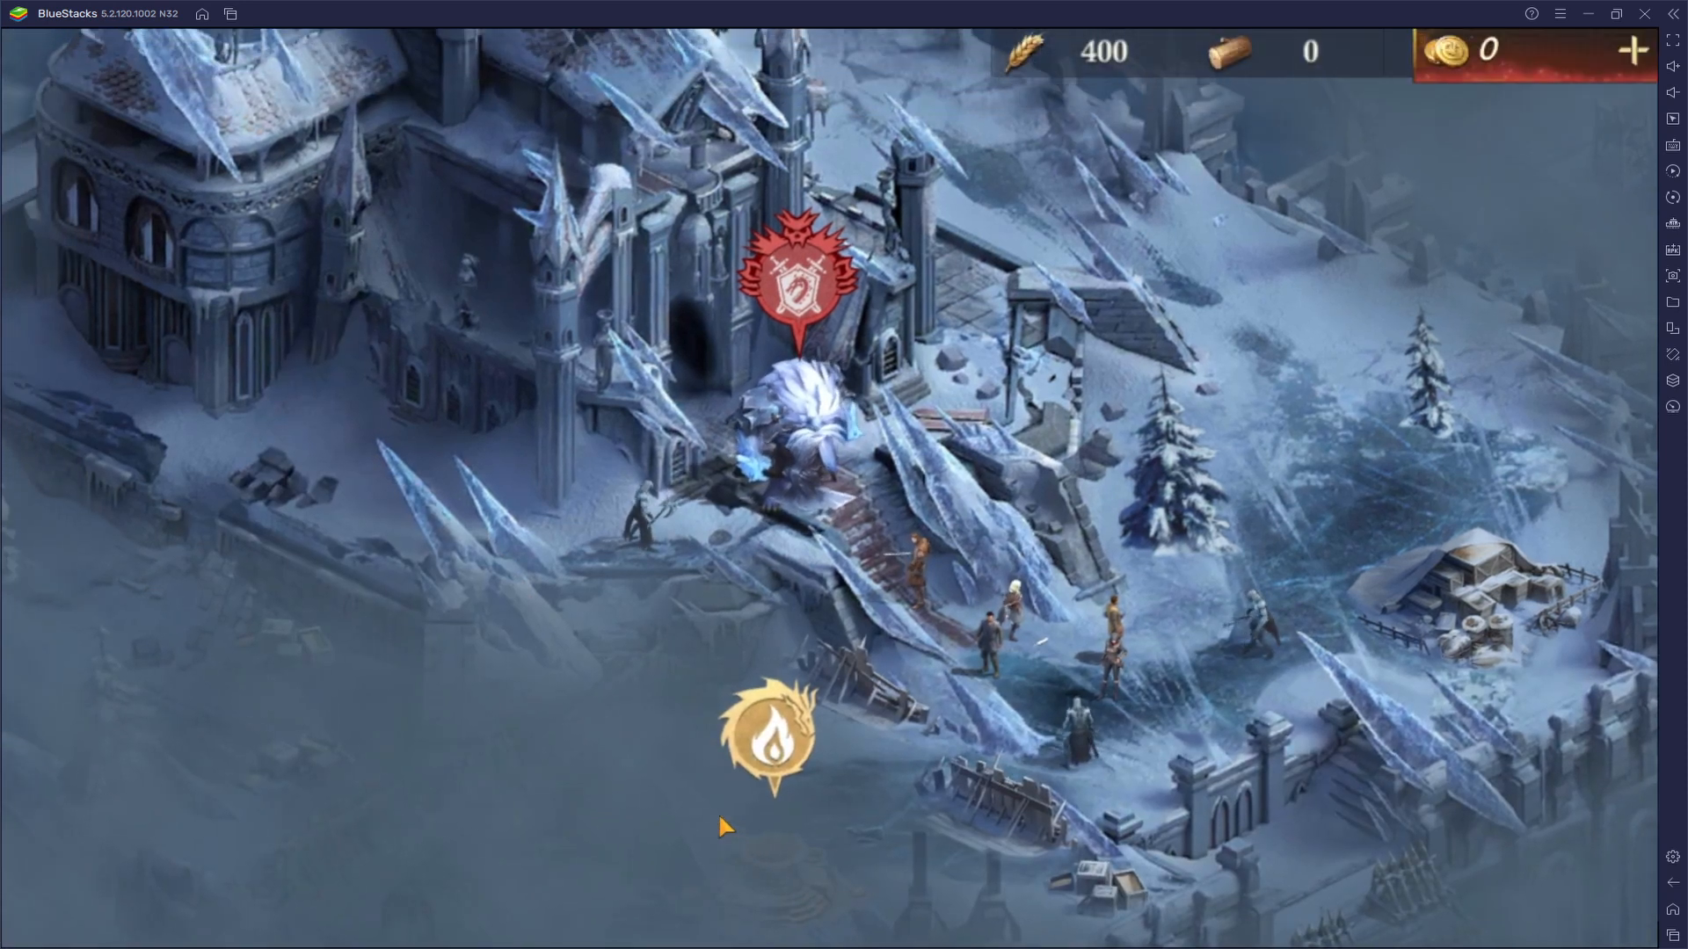
{"action": "left_click", "coordinate": [777, 742]}
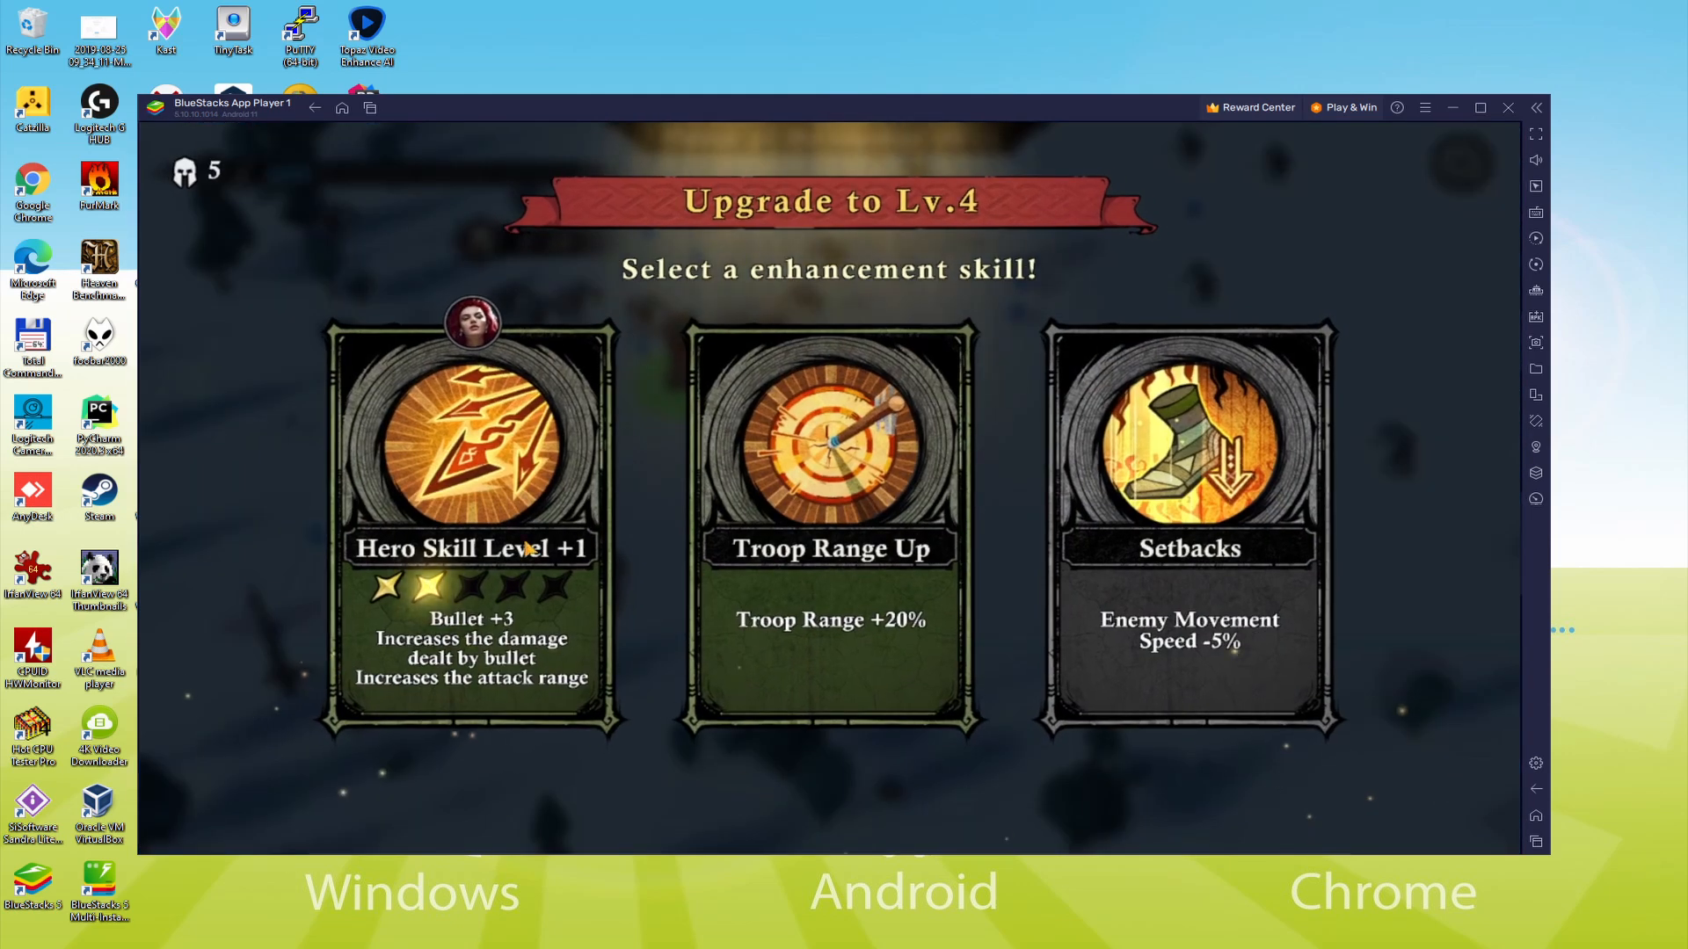
Pick a Lv.4 enhancement skill and fight on to the Victory rewards screen.
{"action": "left_click", "coordinate": [474, 552]}
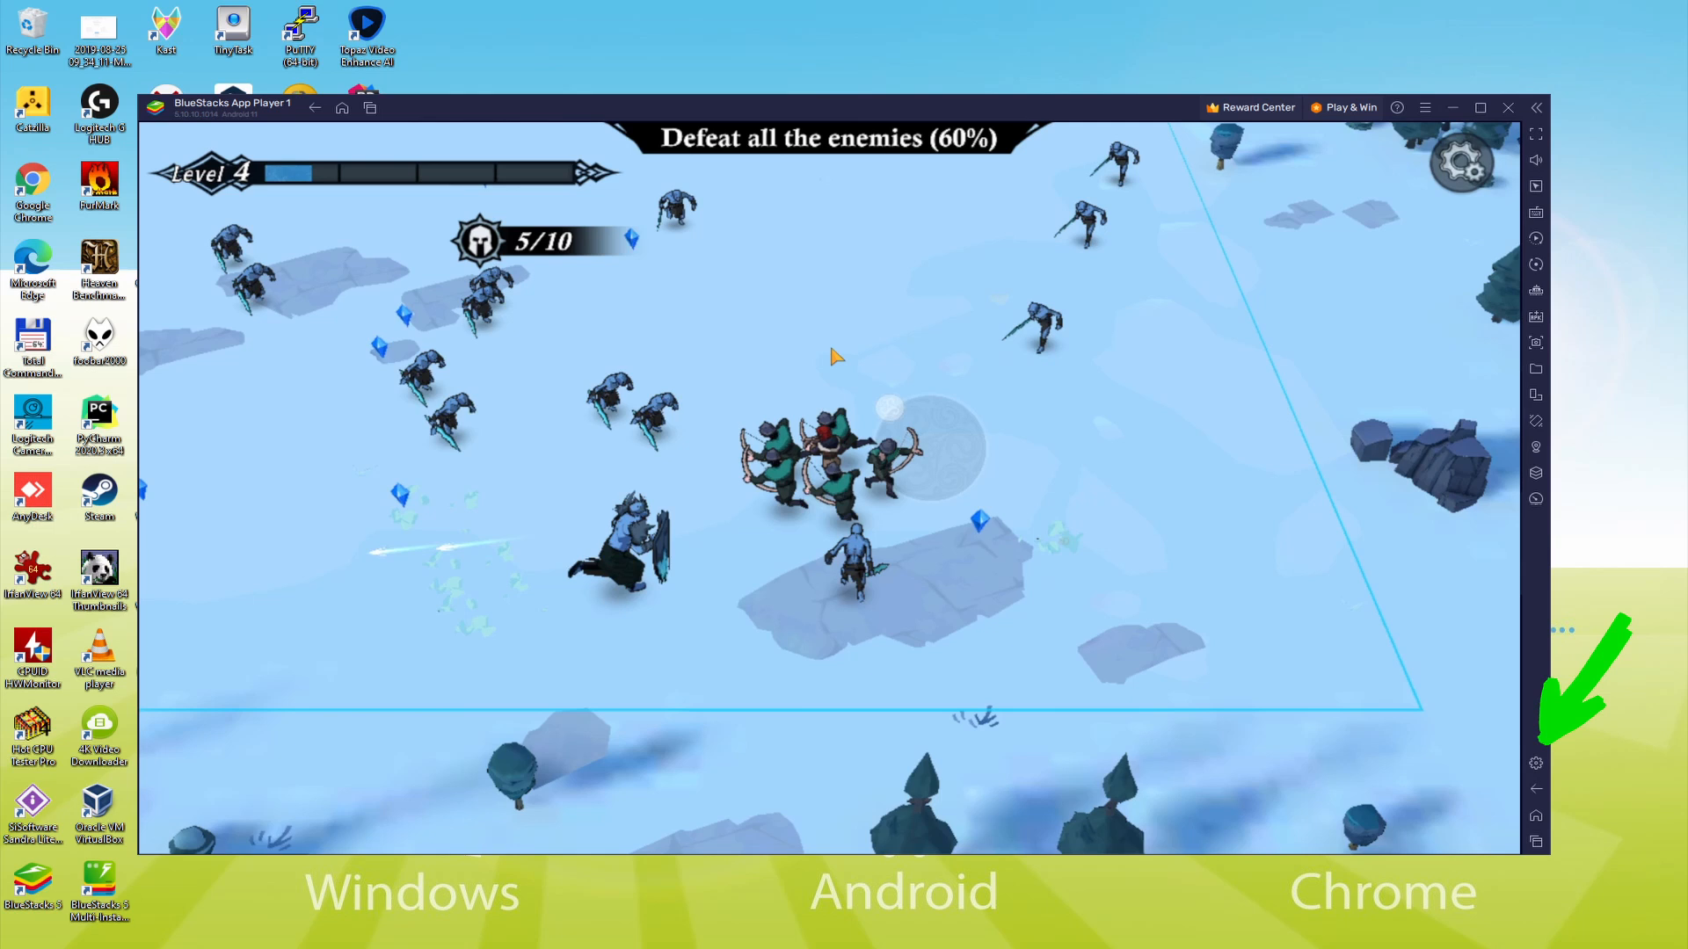
{"action": "left_click", "coordinate": [1535, 763]}
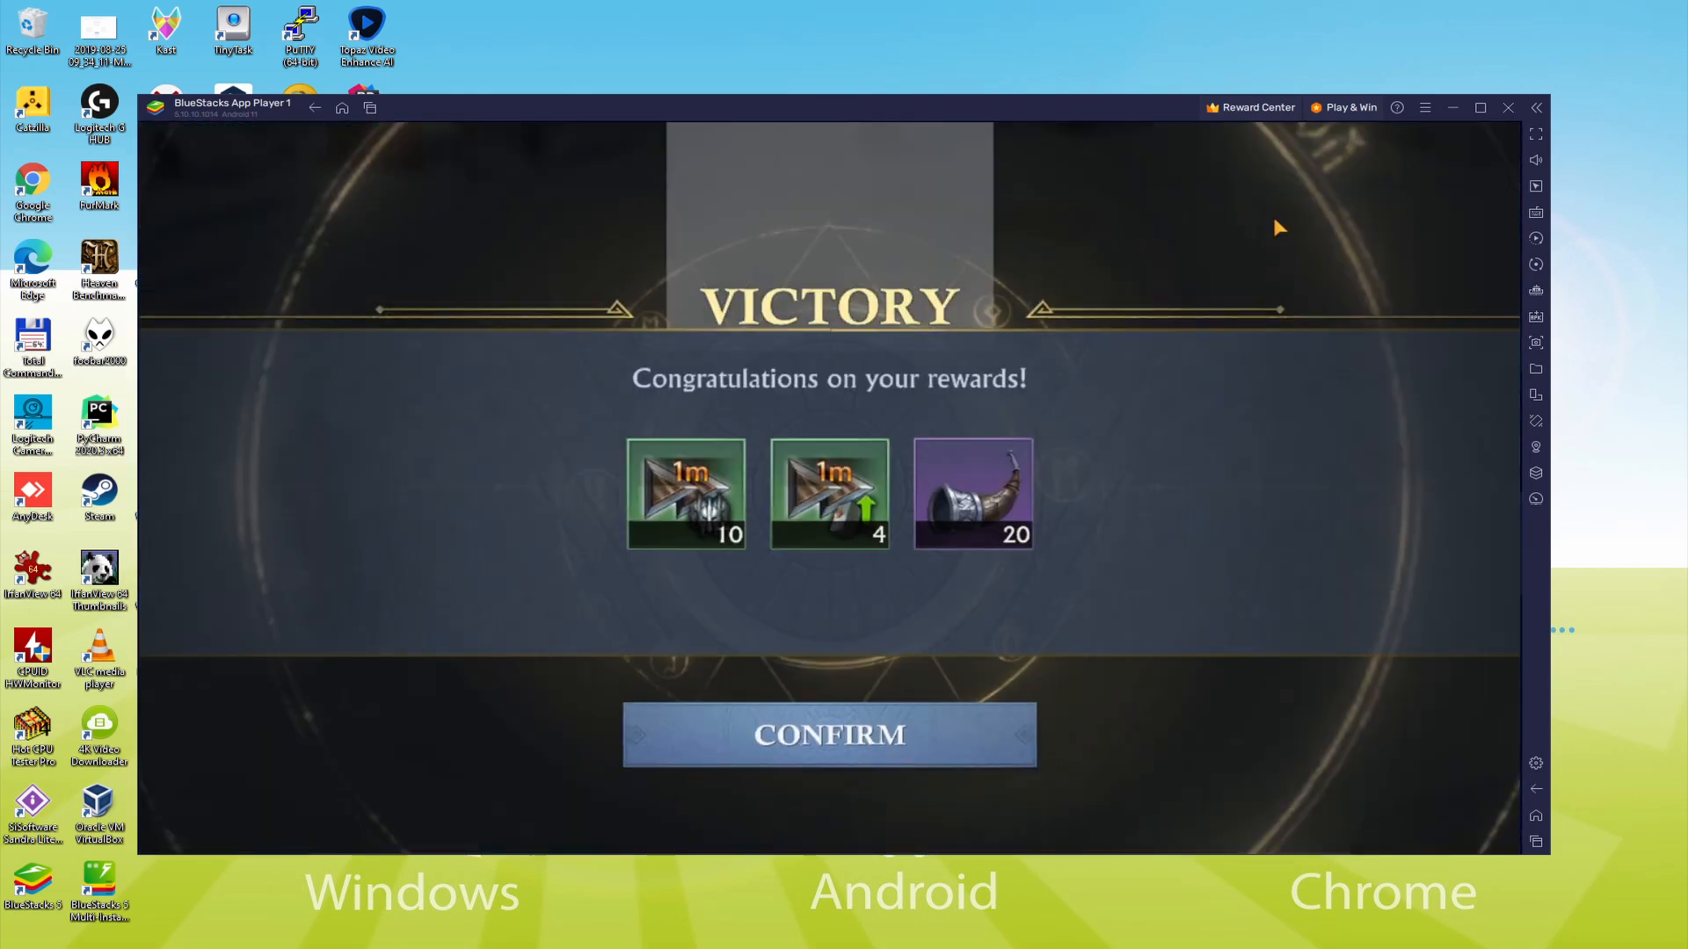
Show Device settings with the Samsung Galaxy S8 Plus profile and TMOBILE network.
{"action": "left_click", "coordinate": [830, 734]}
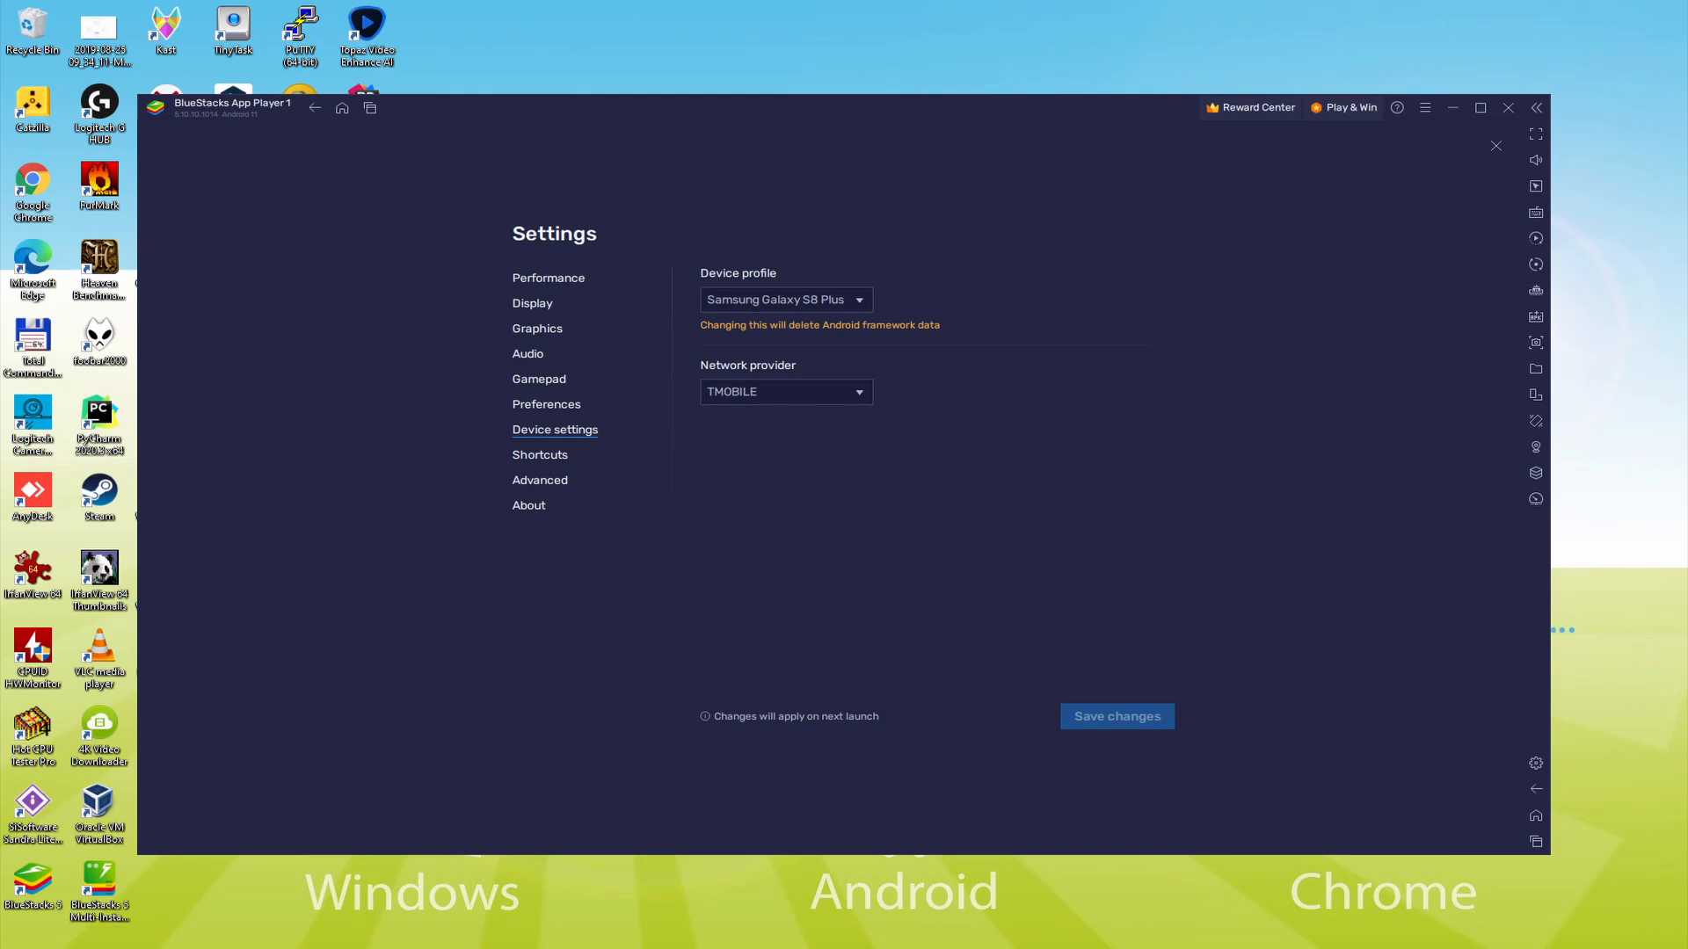
Close Settings and return to the castle base map showing 400 wheat and 50 wood.
{"action": "left_click", "coordinate": [786, 299]}
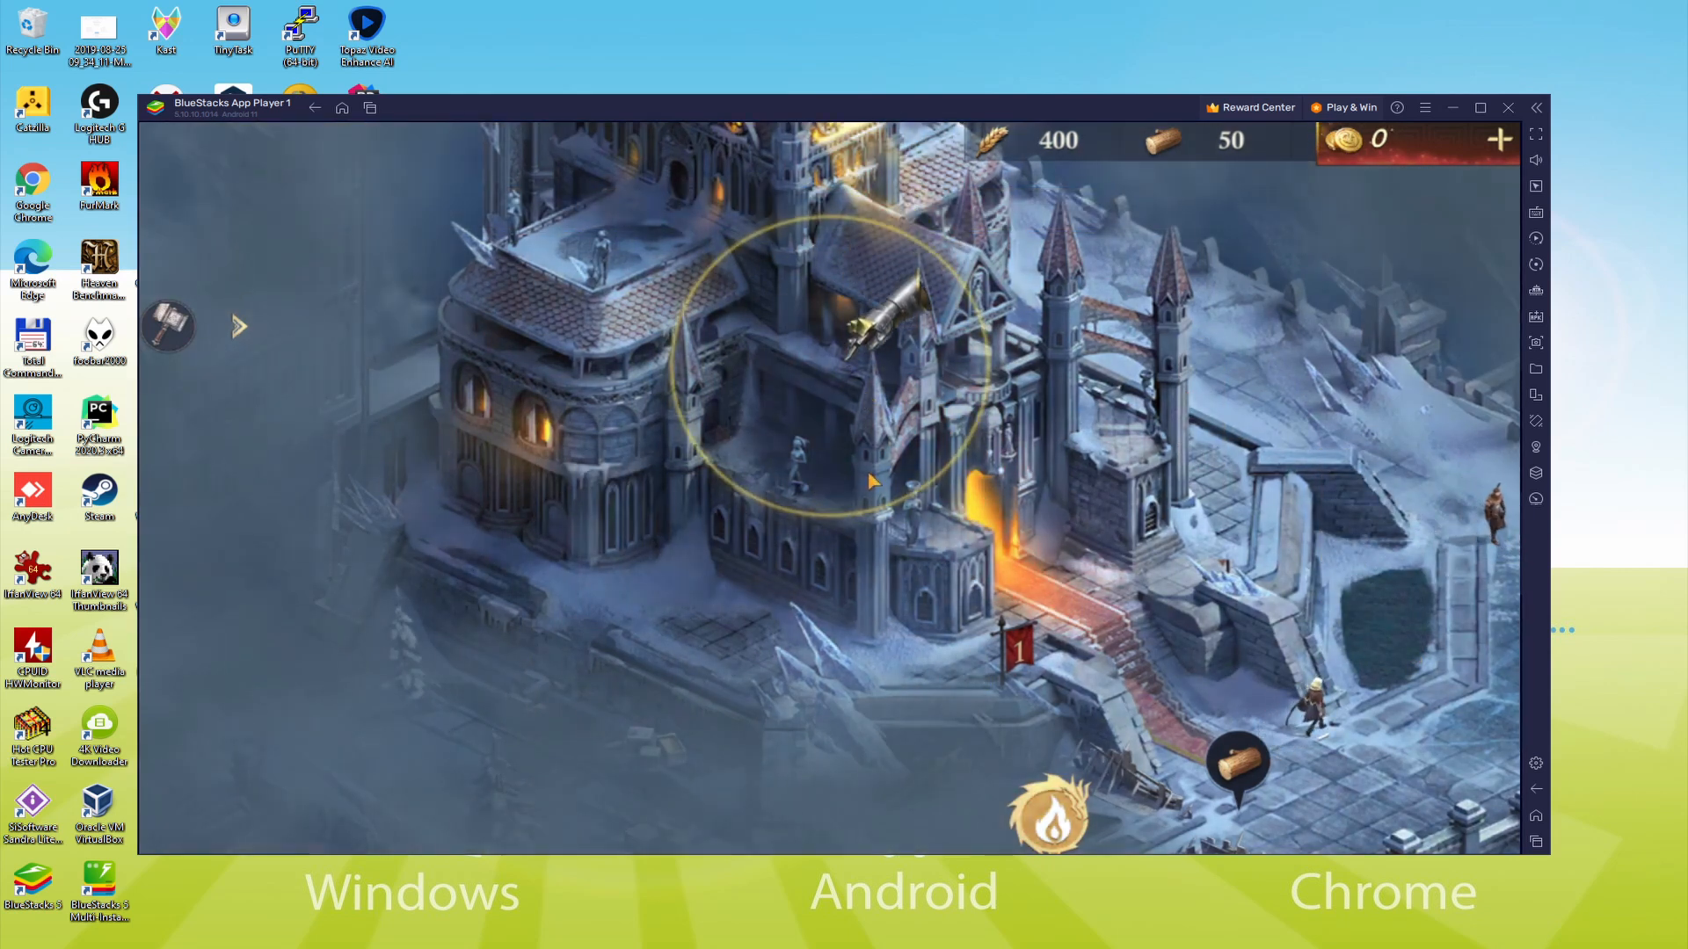
Enter the Great Hall from the Stronghold and advance Sloane's dialogue twice.
{"action": "left_click", "coordinate": [840, 359]}
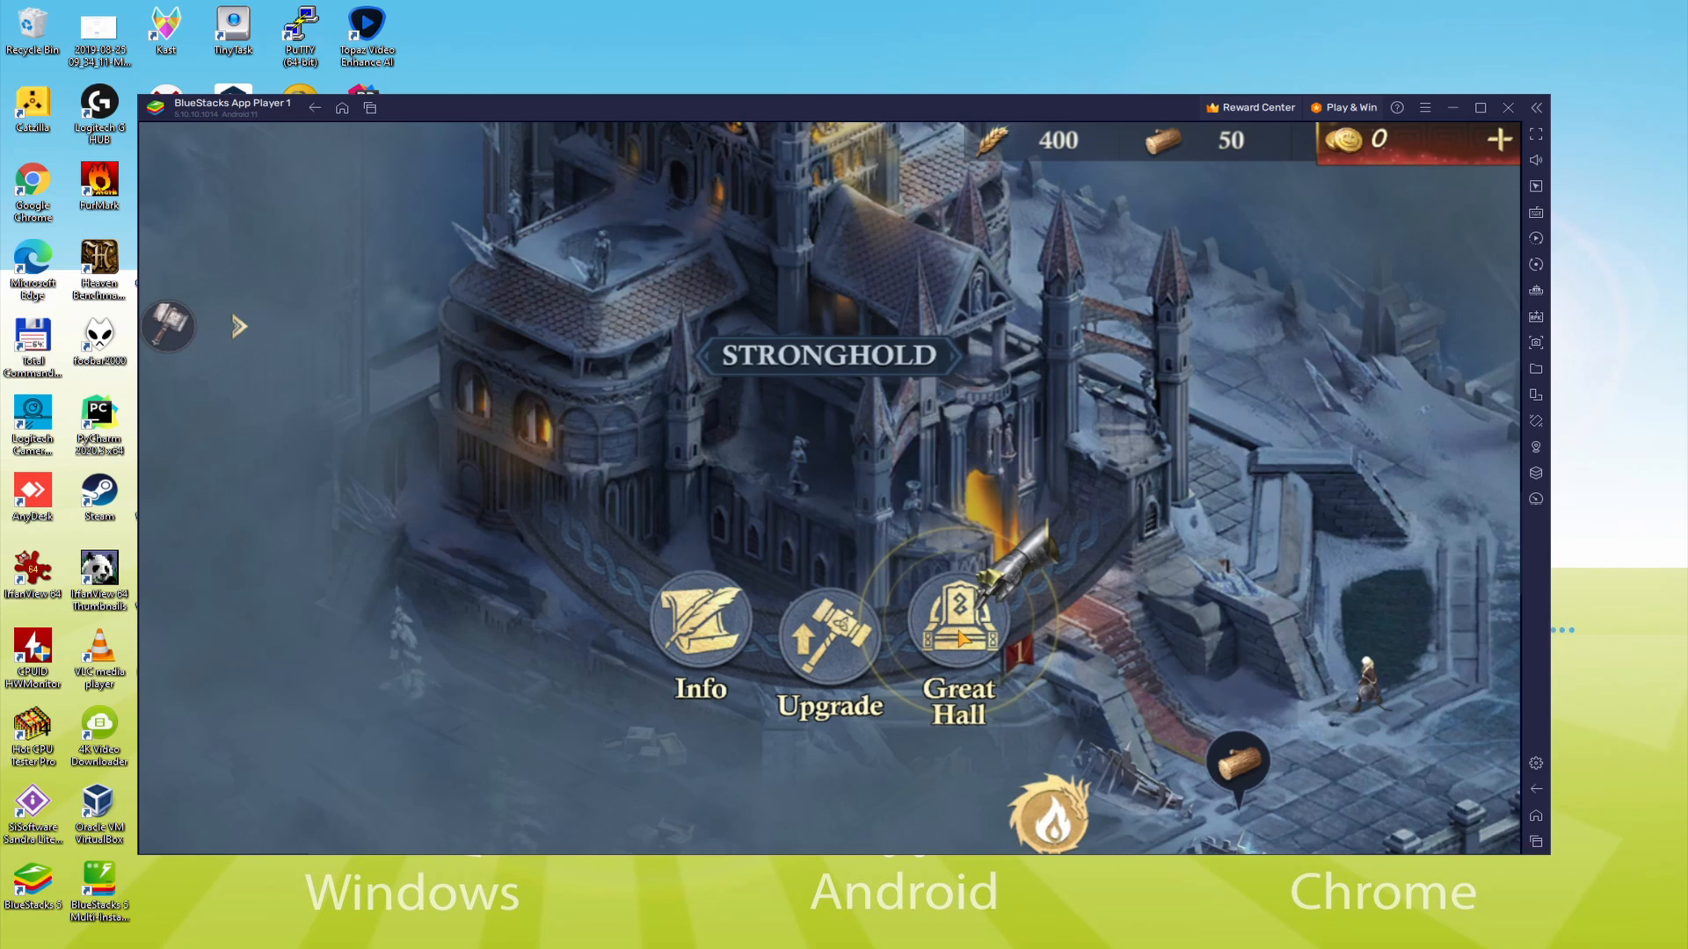
{"action": "left_click", "coordinate": [961, 631]}
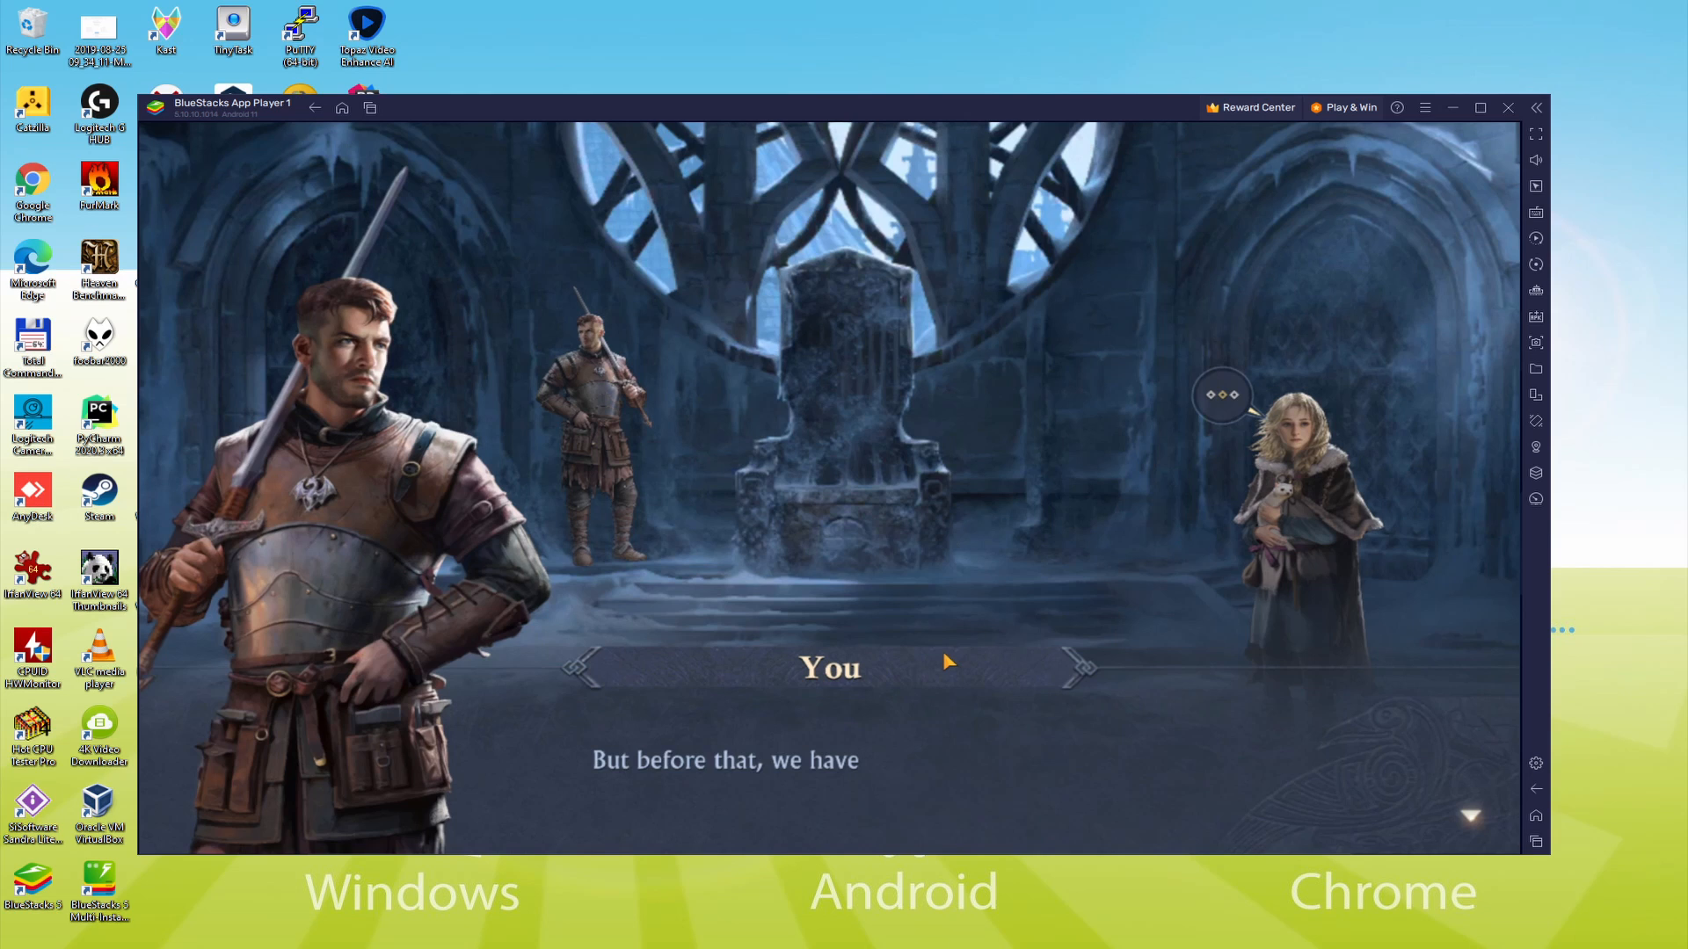
{"action": "left_click", "coordinate": [948, 665]}
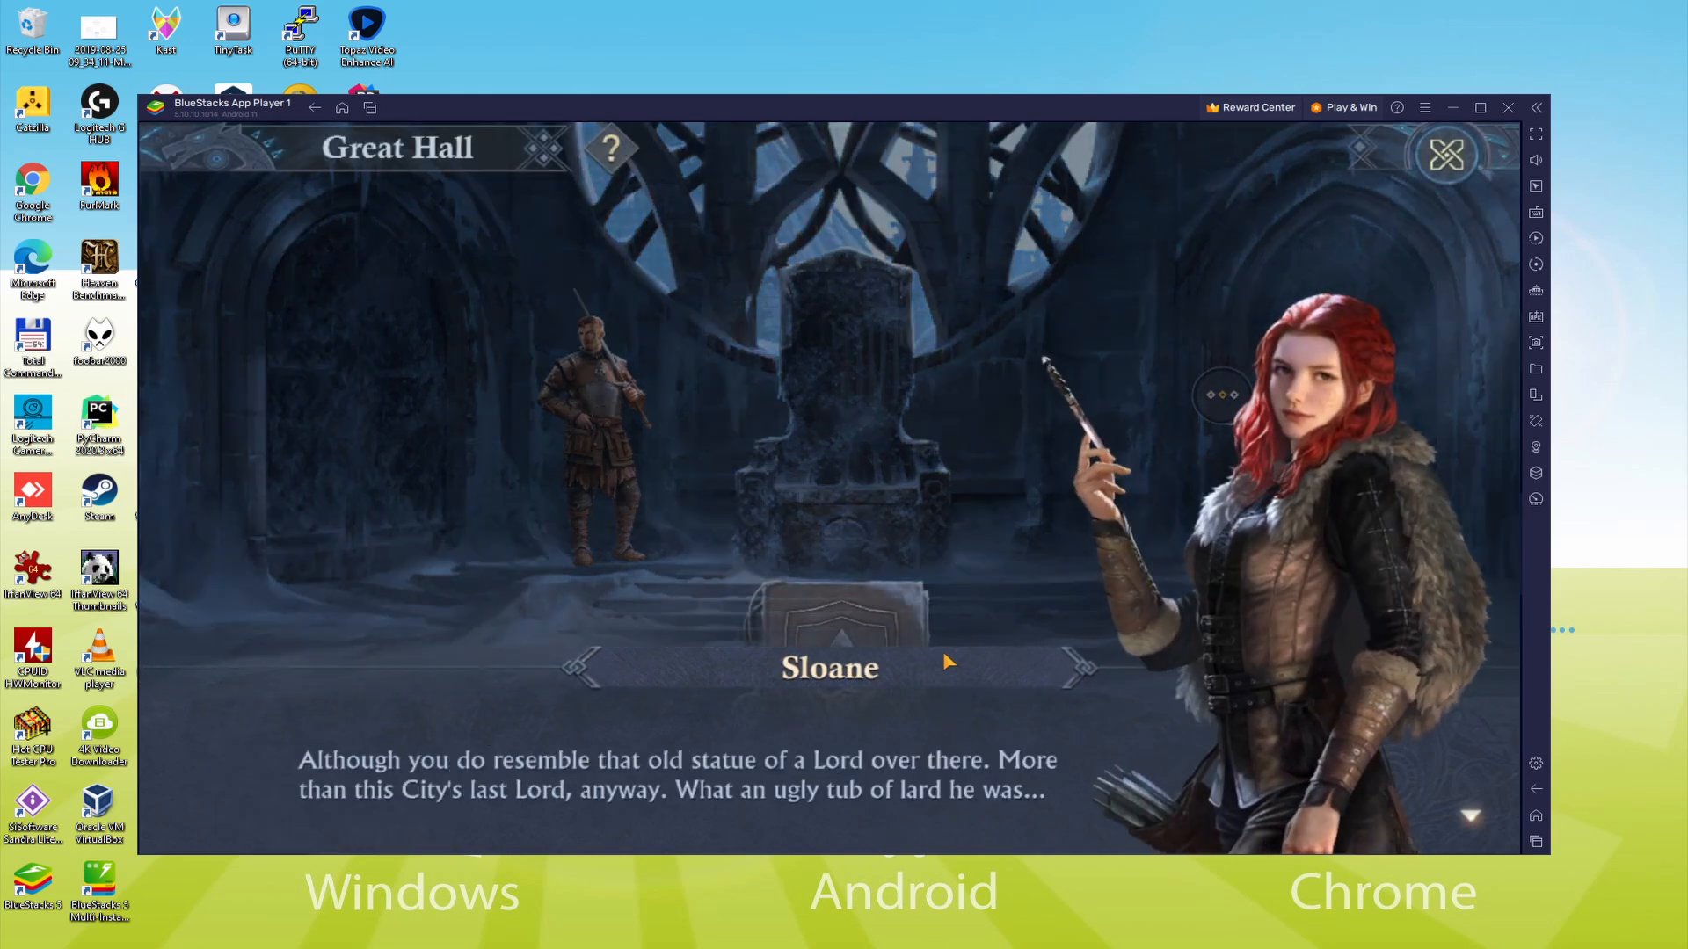
{"action": "left_click", "coordinate": [950, 663]}
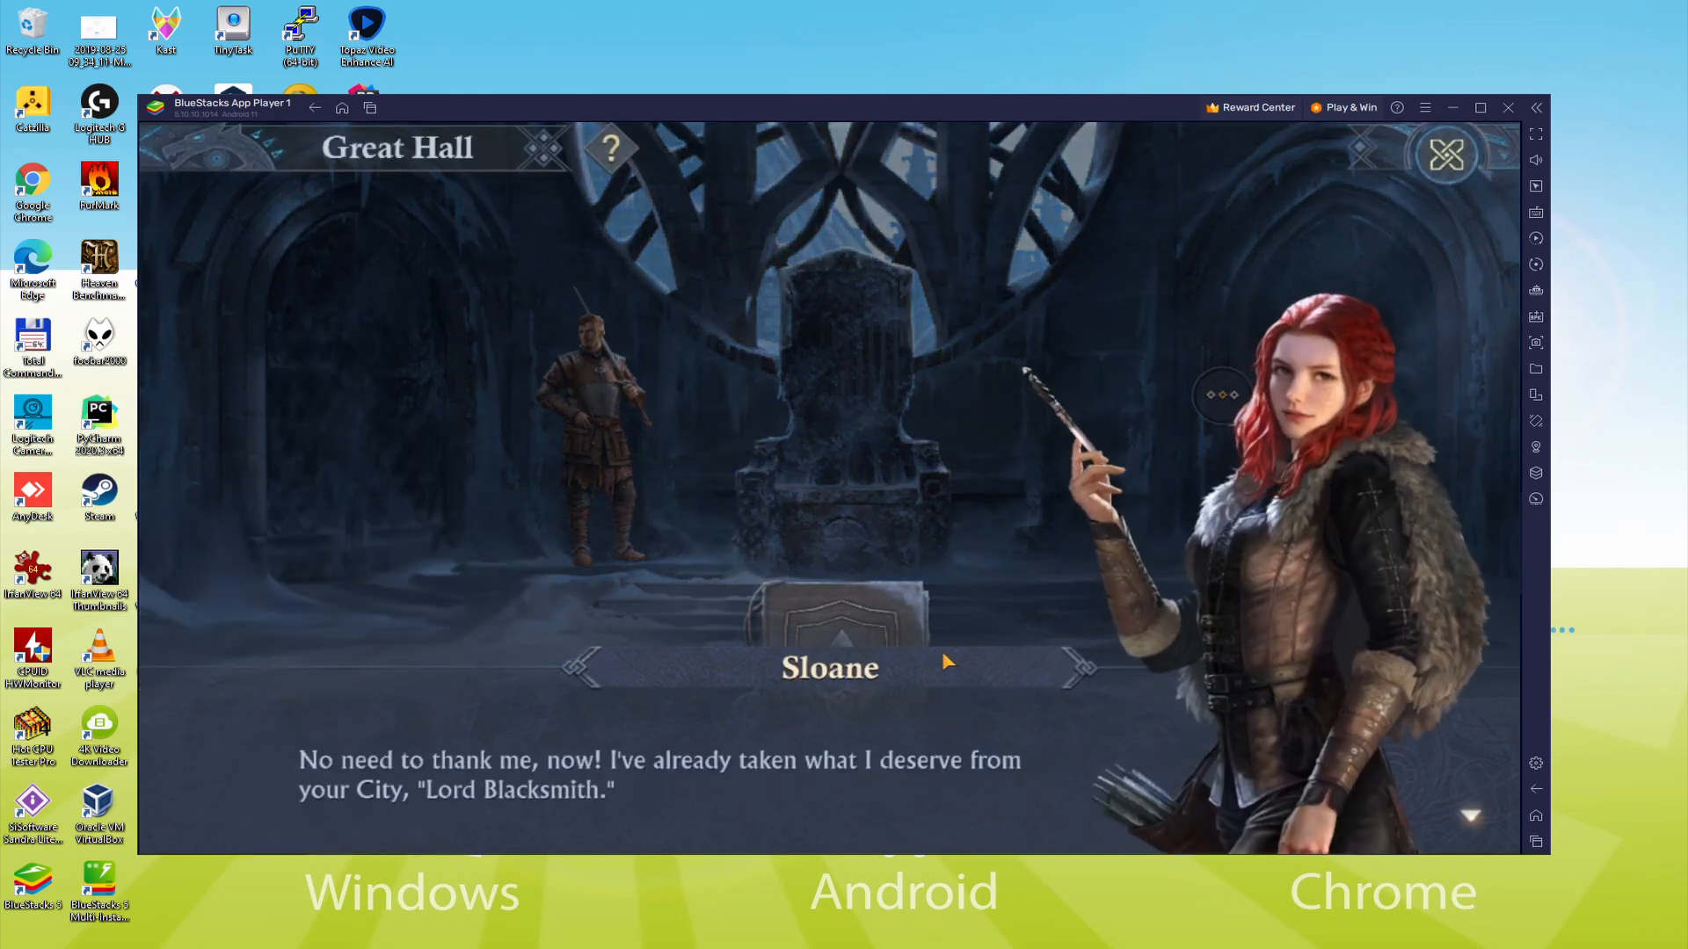